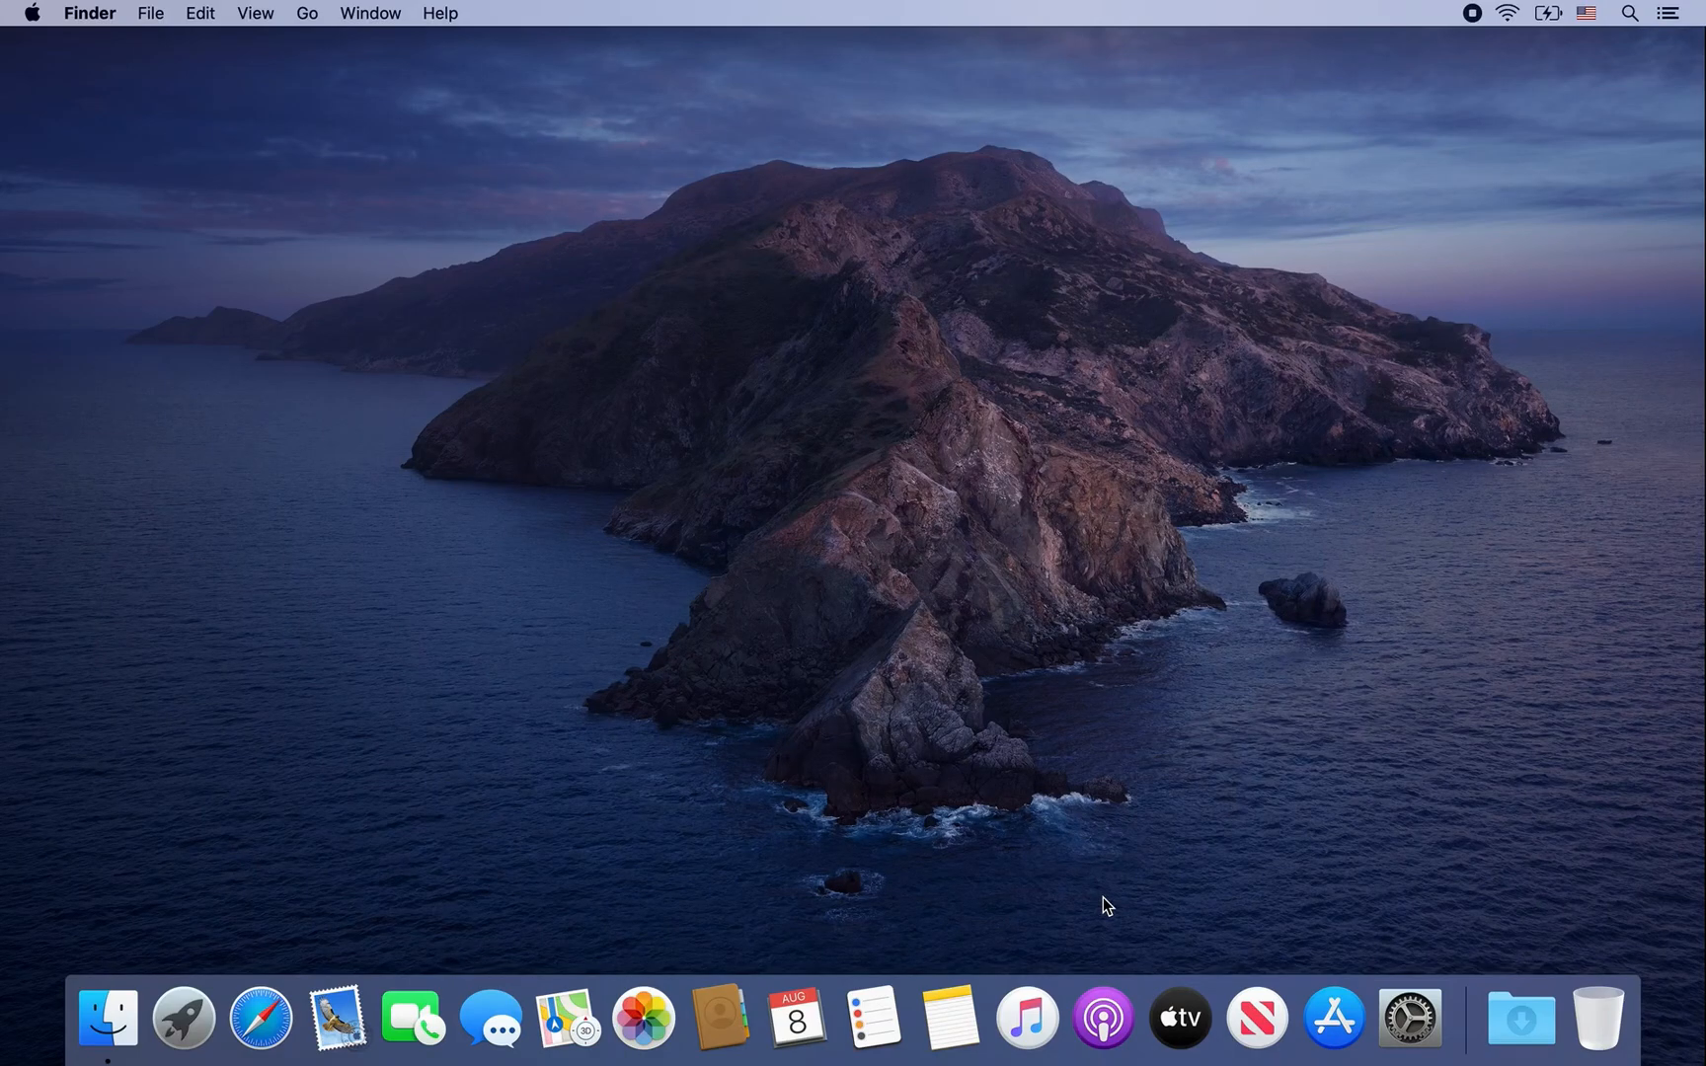
mouse_move(696, 877)
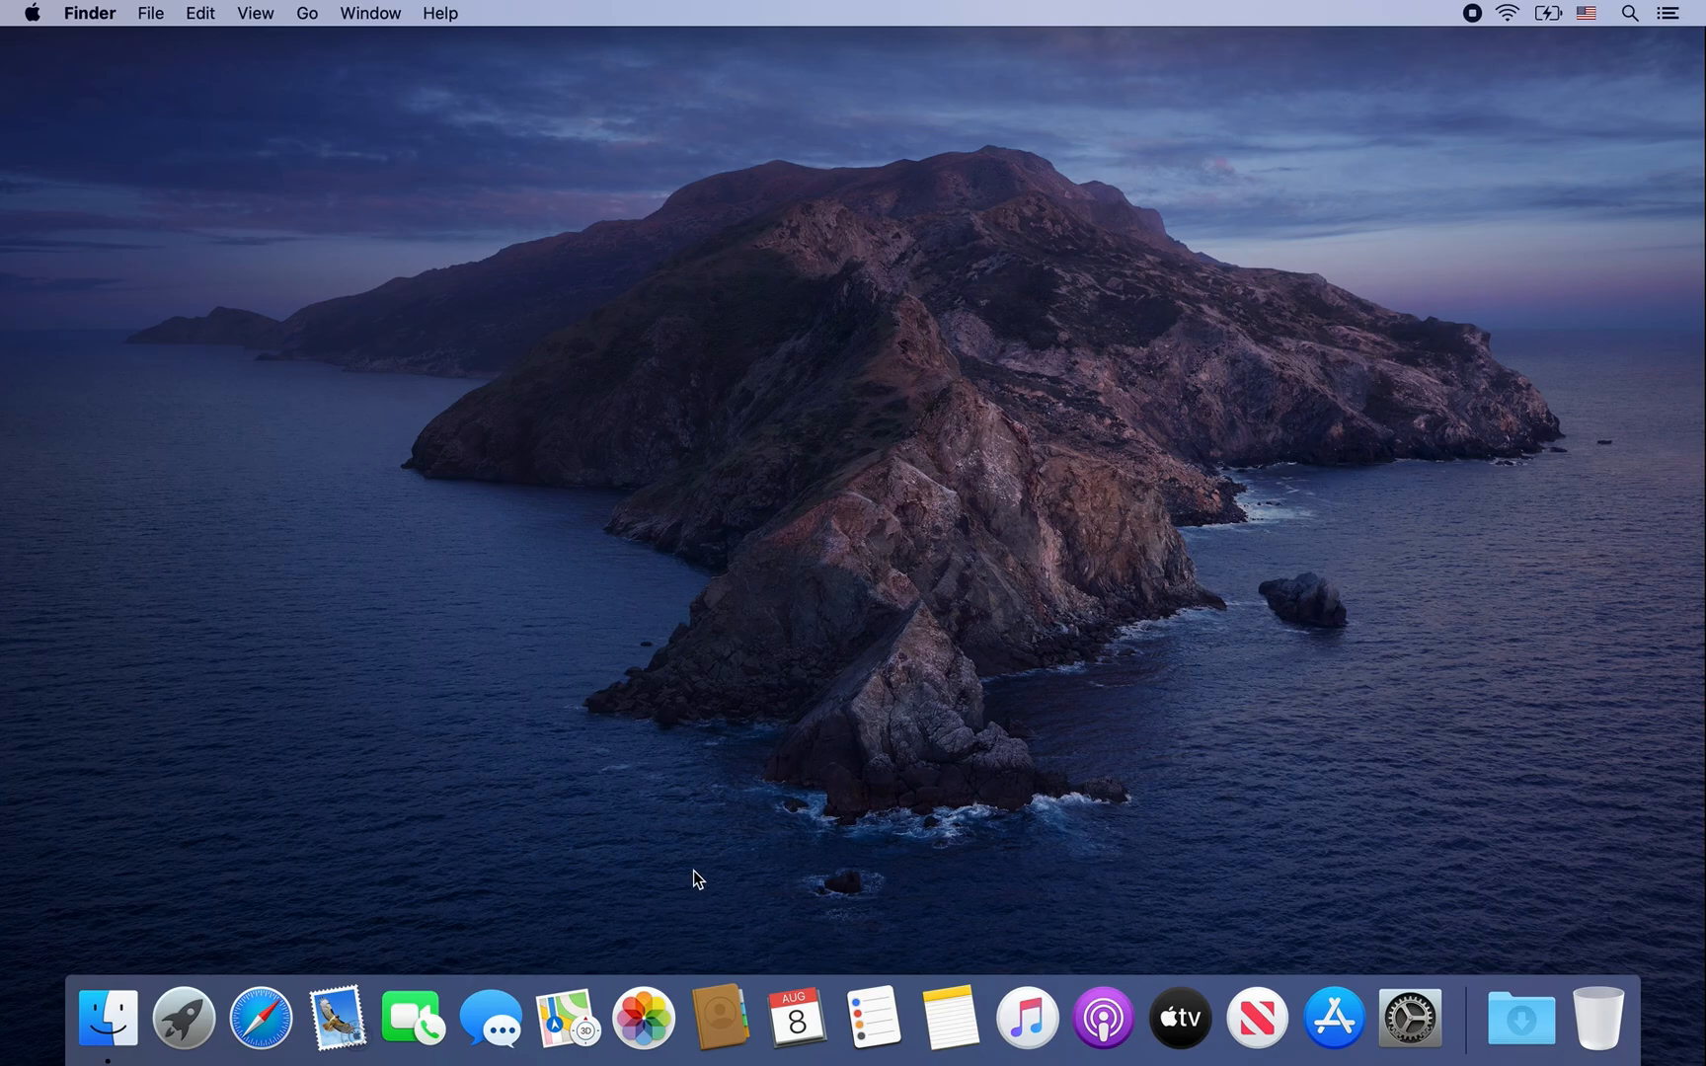
mouse_move(259, 1019)
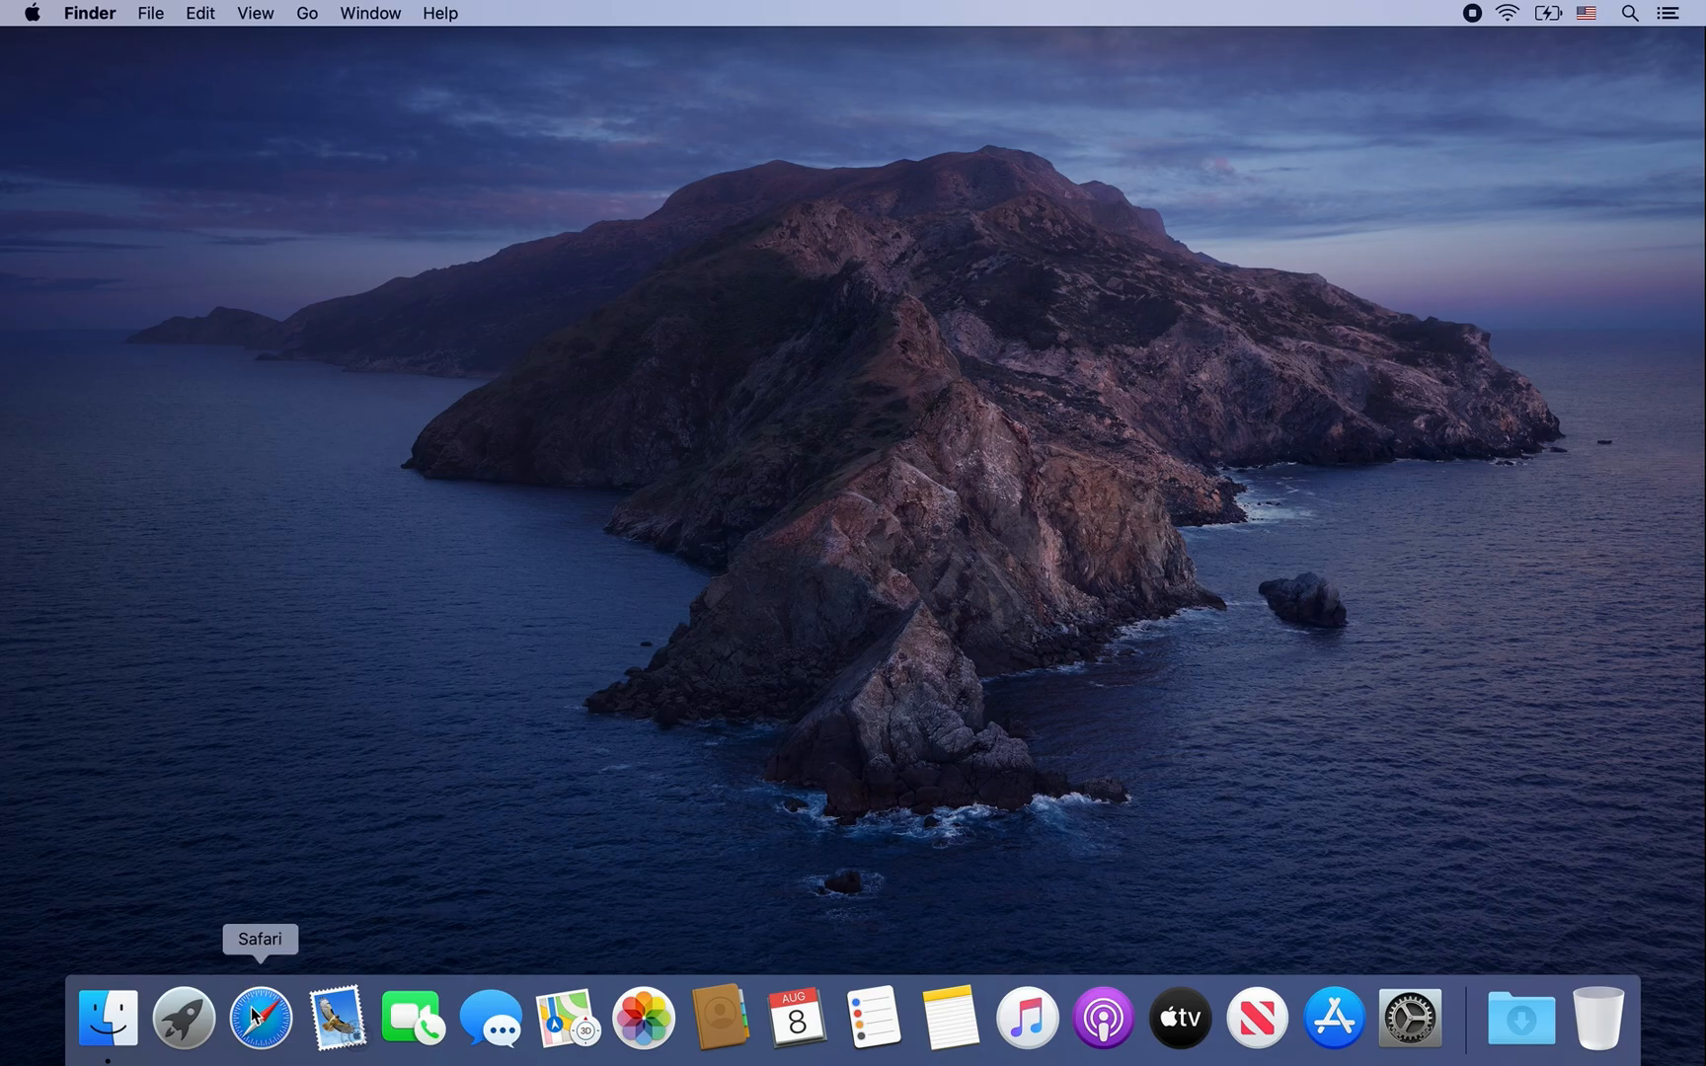
Step: Search 'opera' in Safari and open the official opera.com result
click(259, 1016)
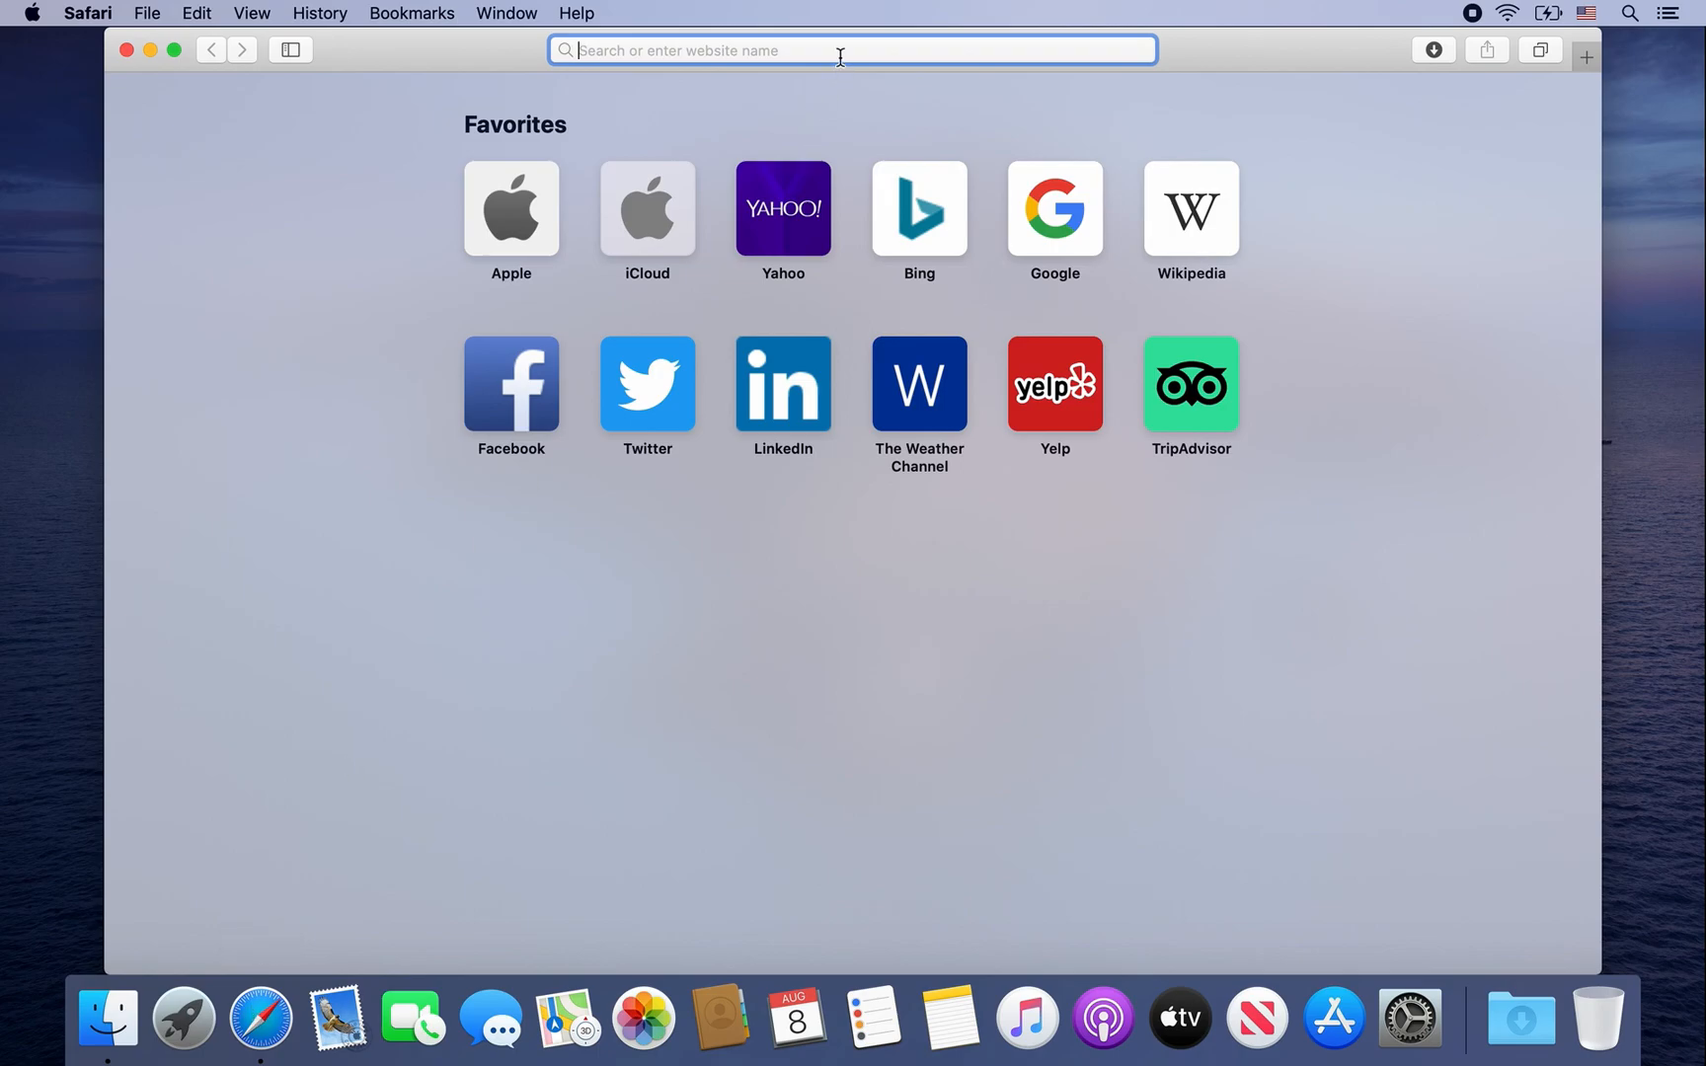
text(opera)
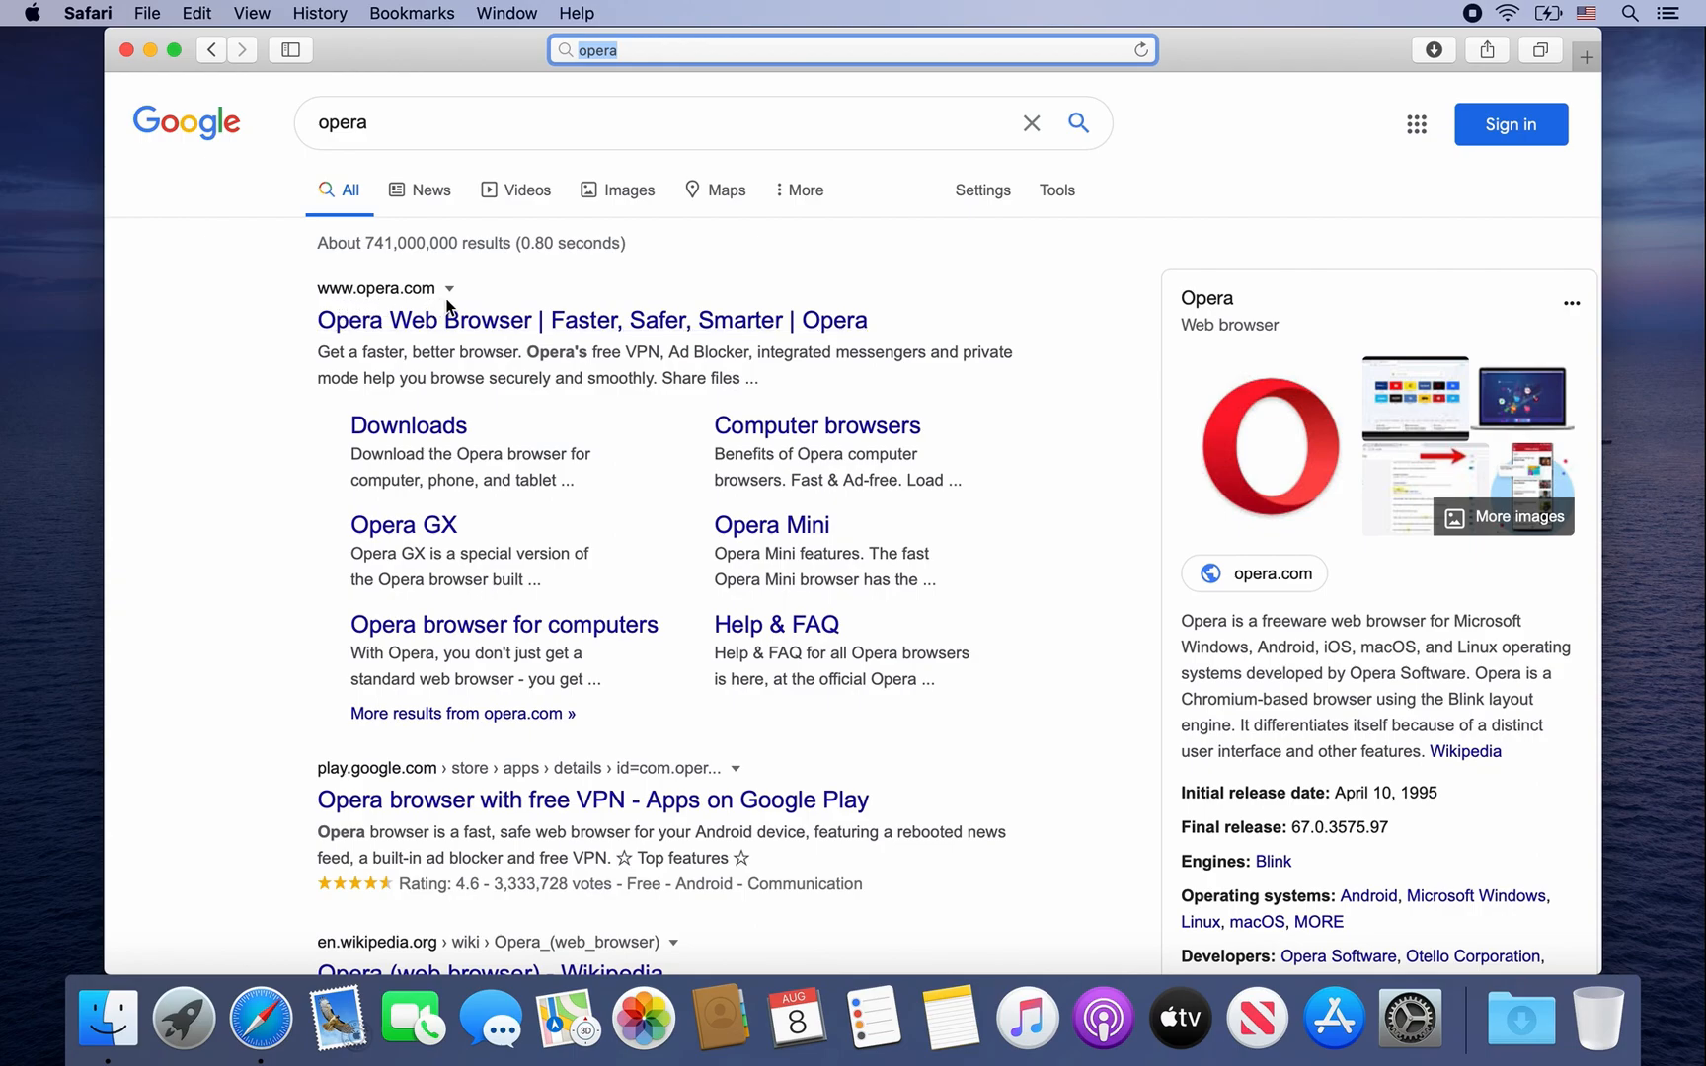
click(593, 320)
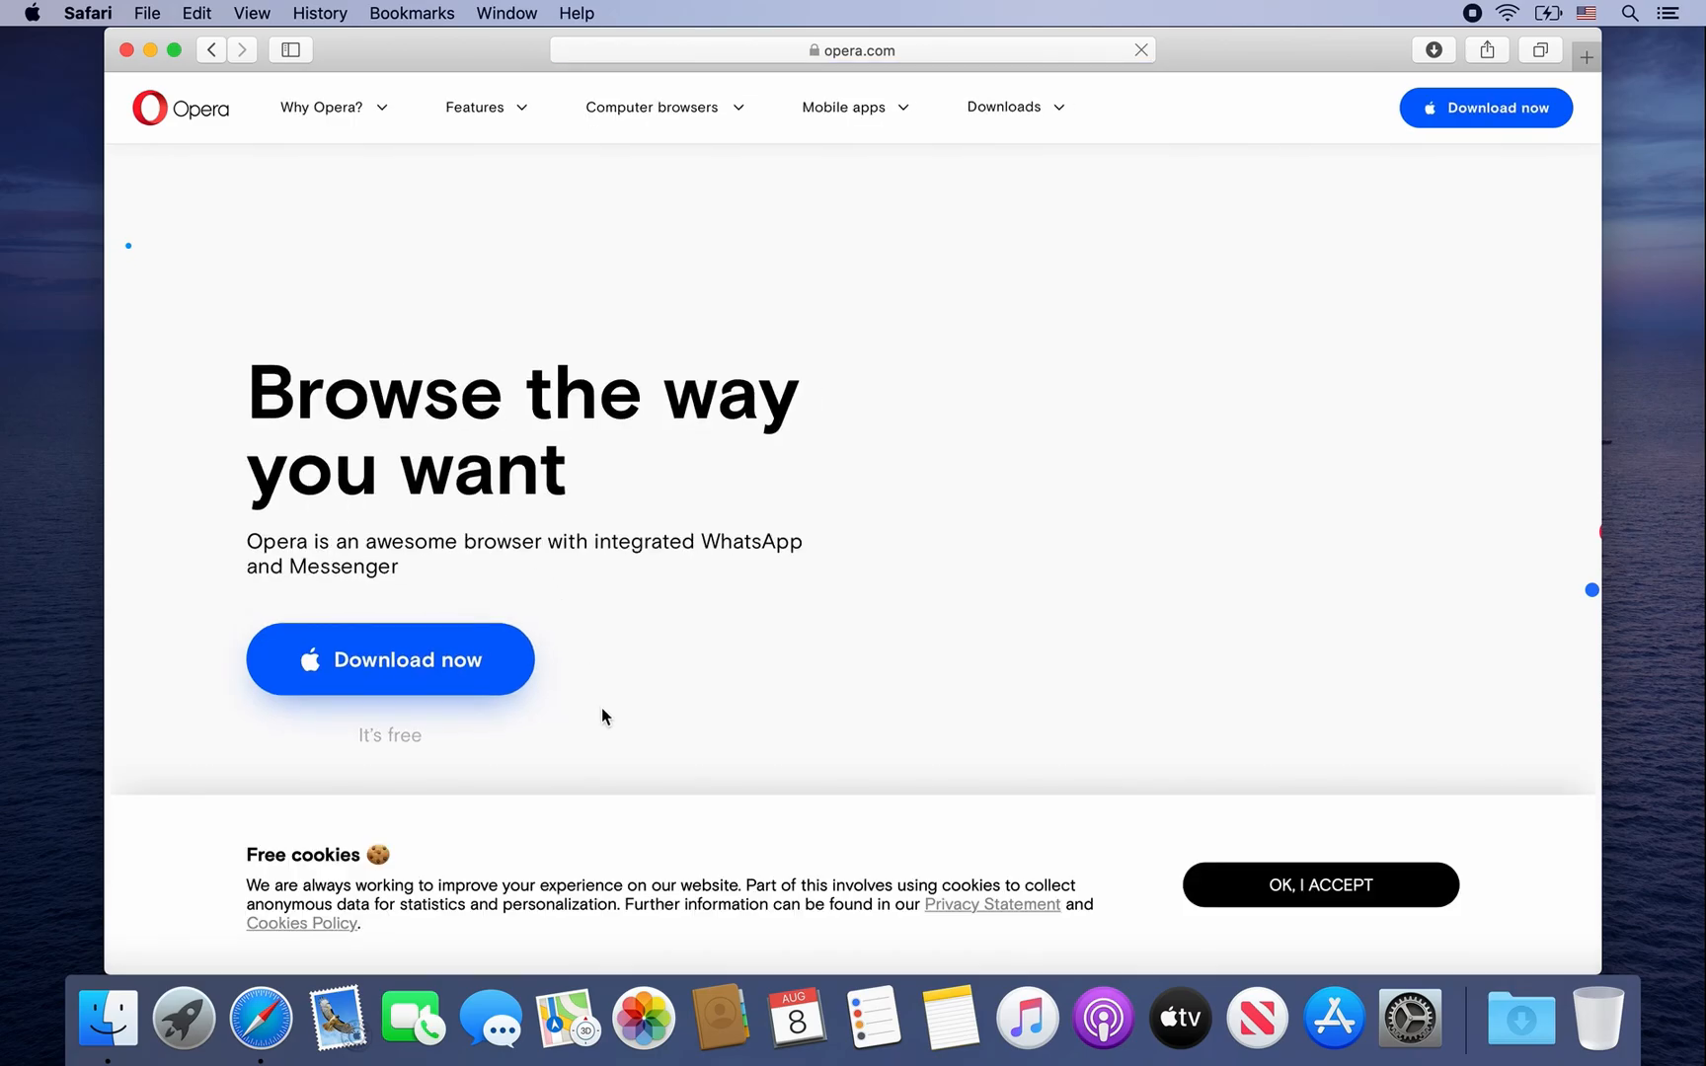
Step: Start the Opera for Mac download and allow downloads from opera.com
click(388, 660)
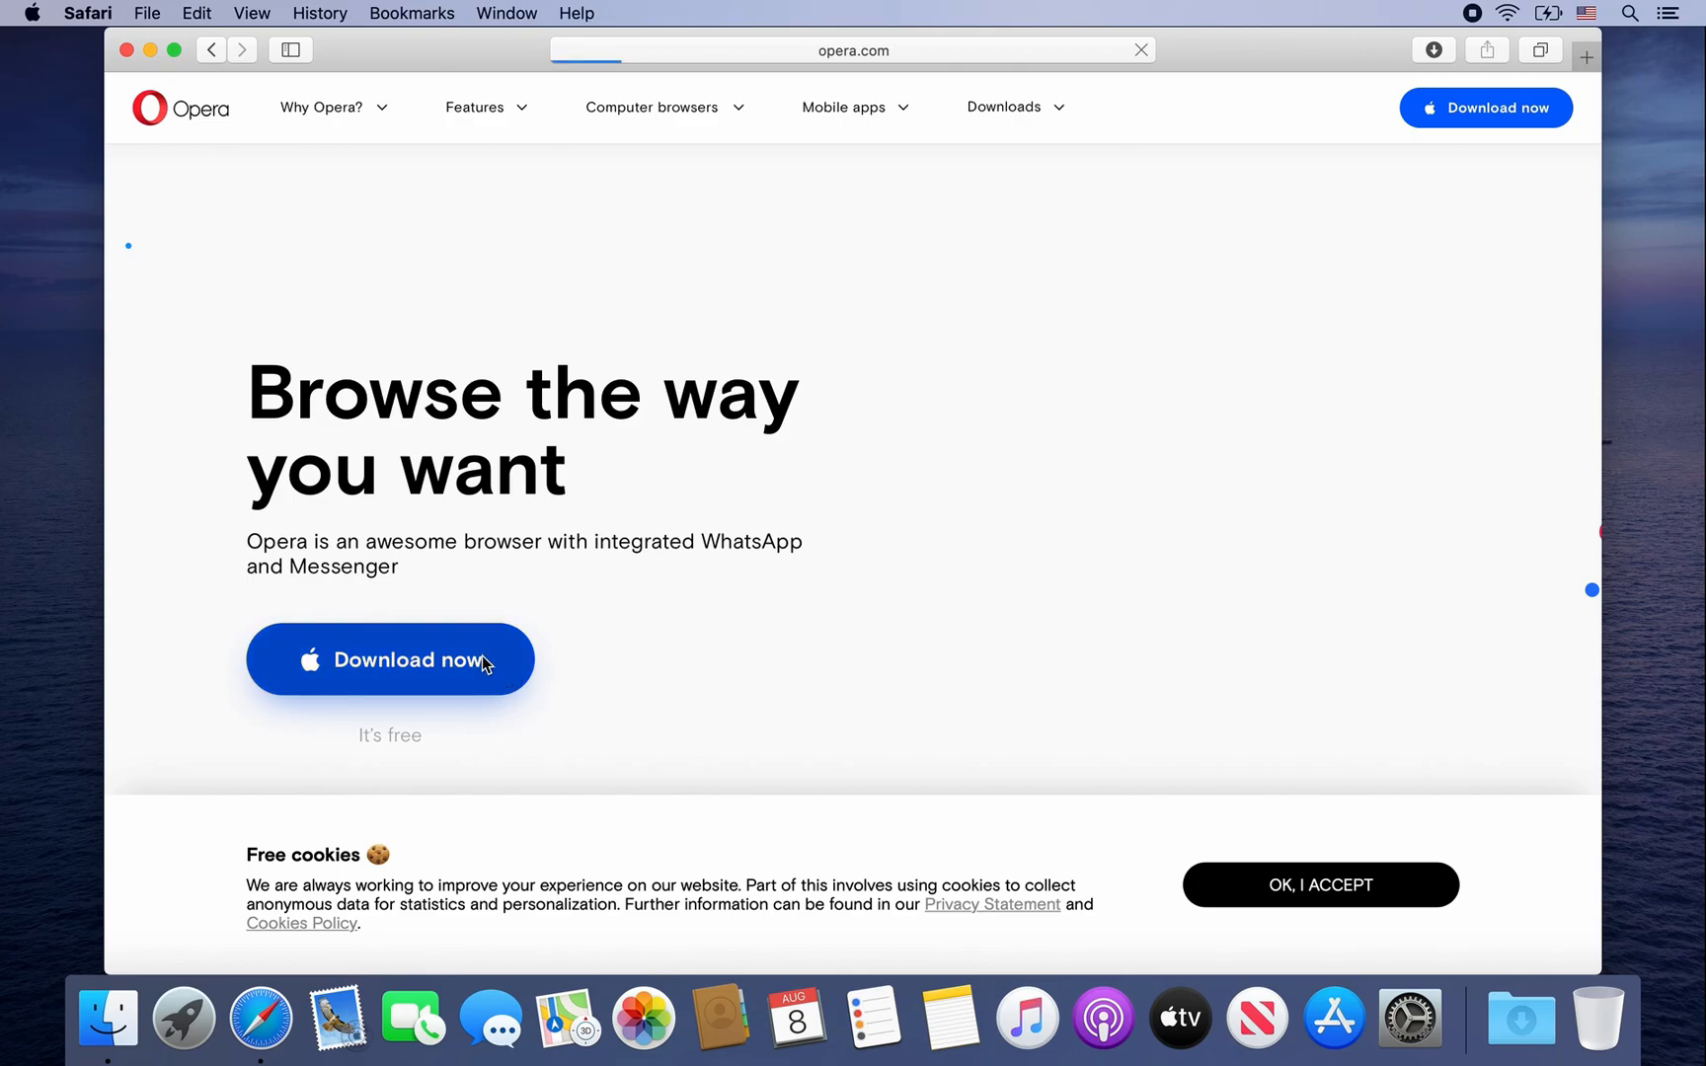
click(387, 658)
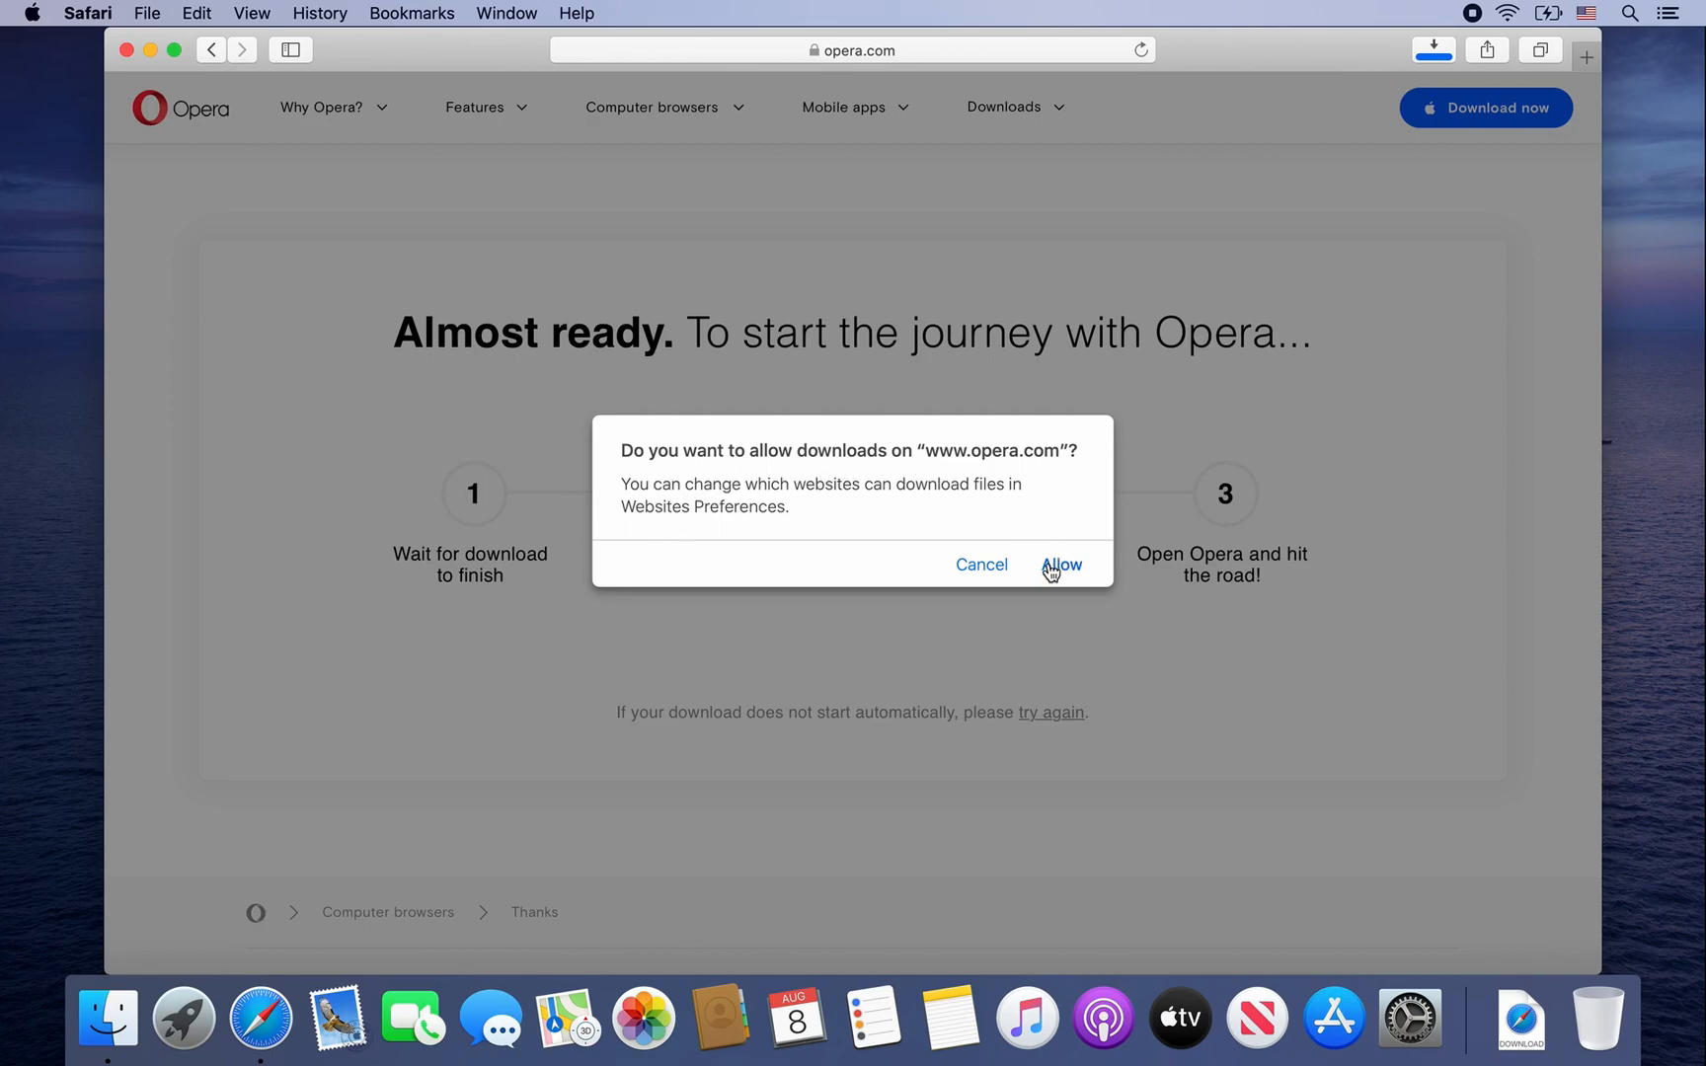
click(1059, 564)
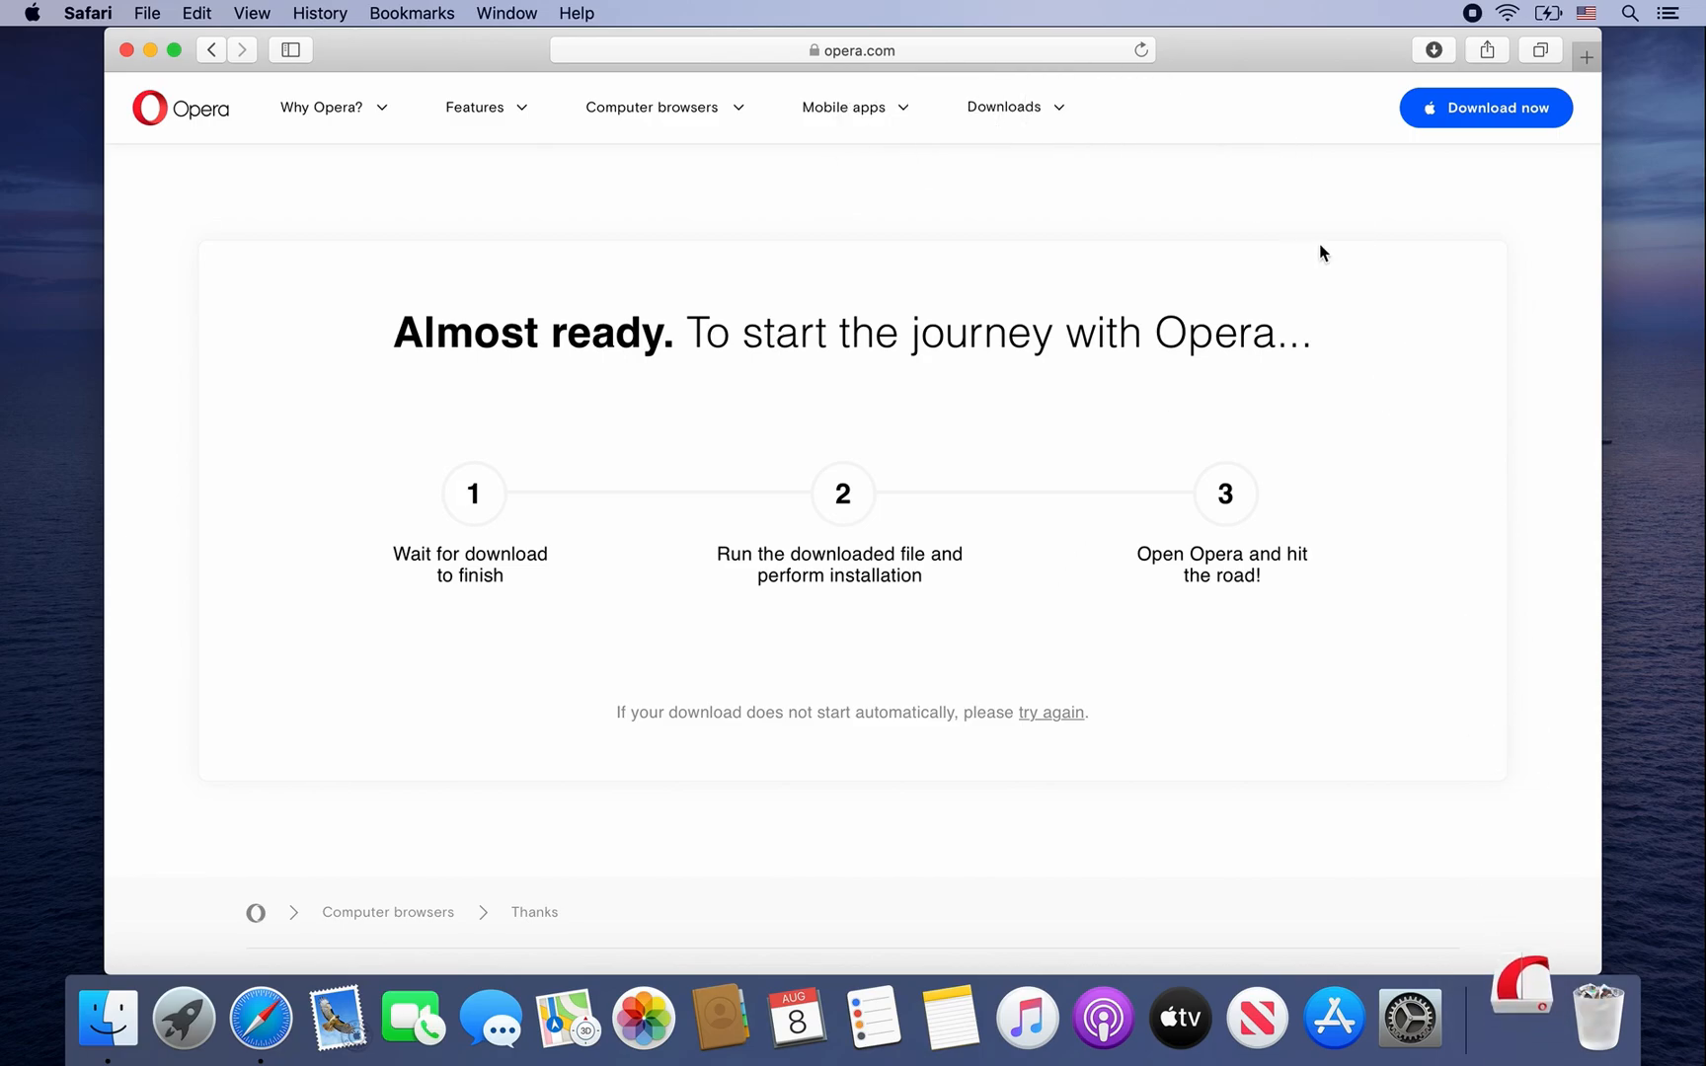
mouse_move(1432, 50)
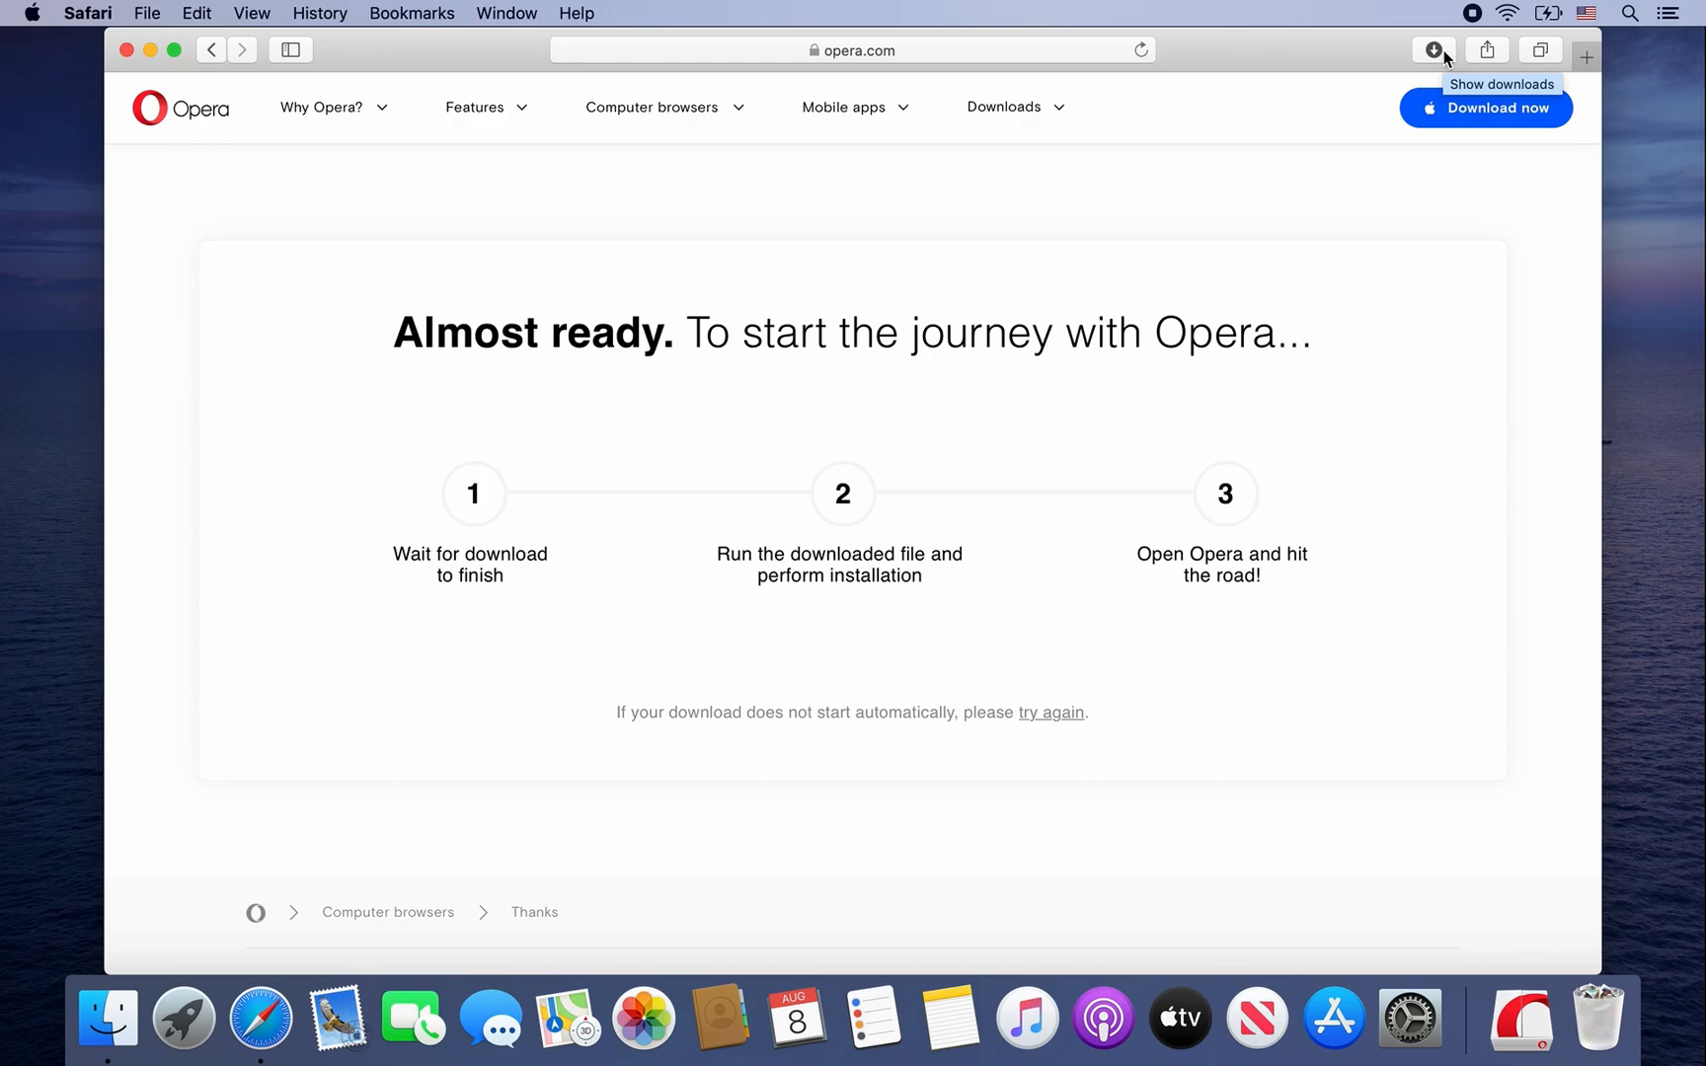
Step: Launch Opera Installer from Safari's downloads list and confirm the security warning
click(1431, 50)
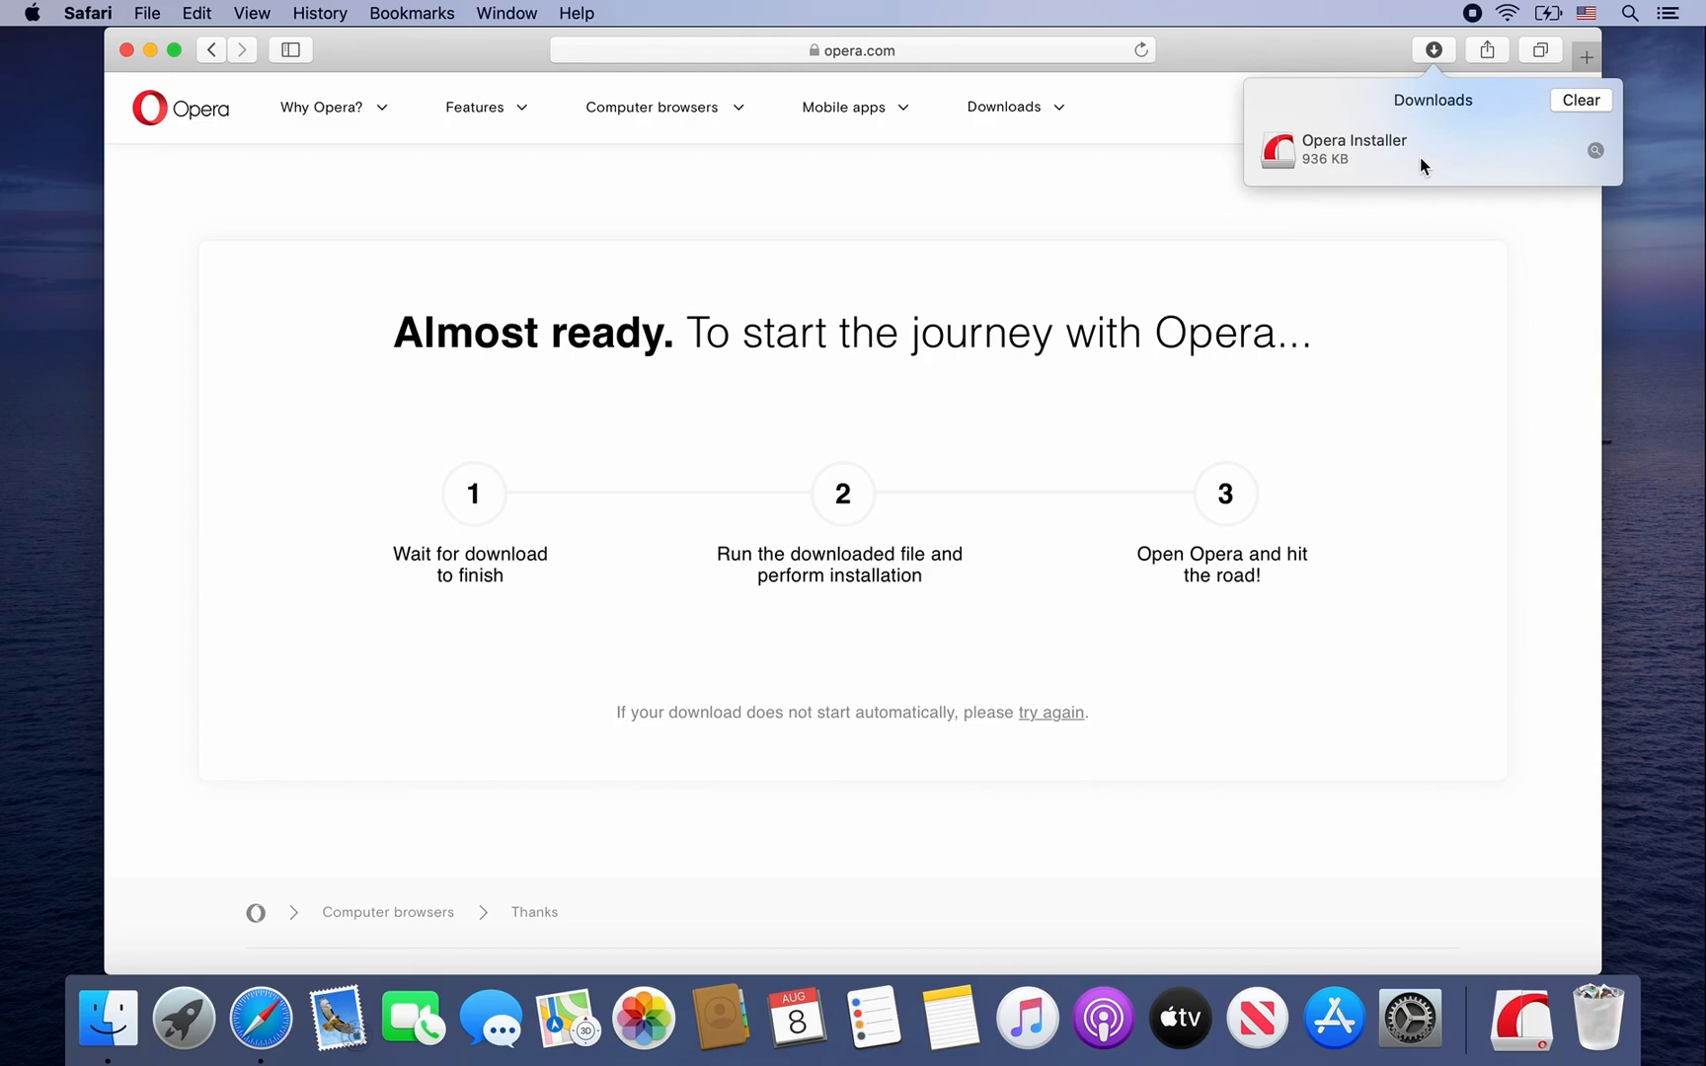
double_click(1353, 148)
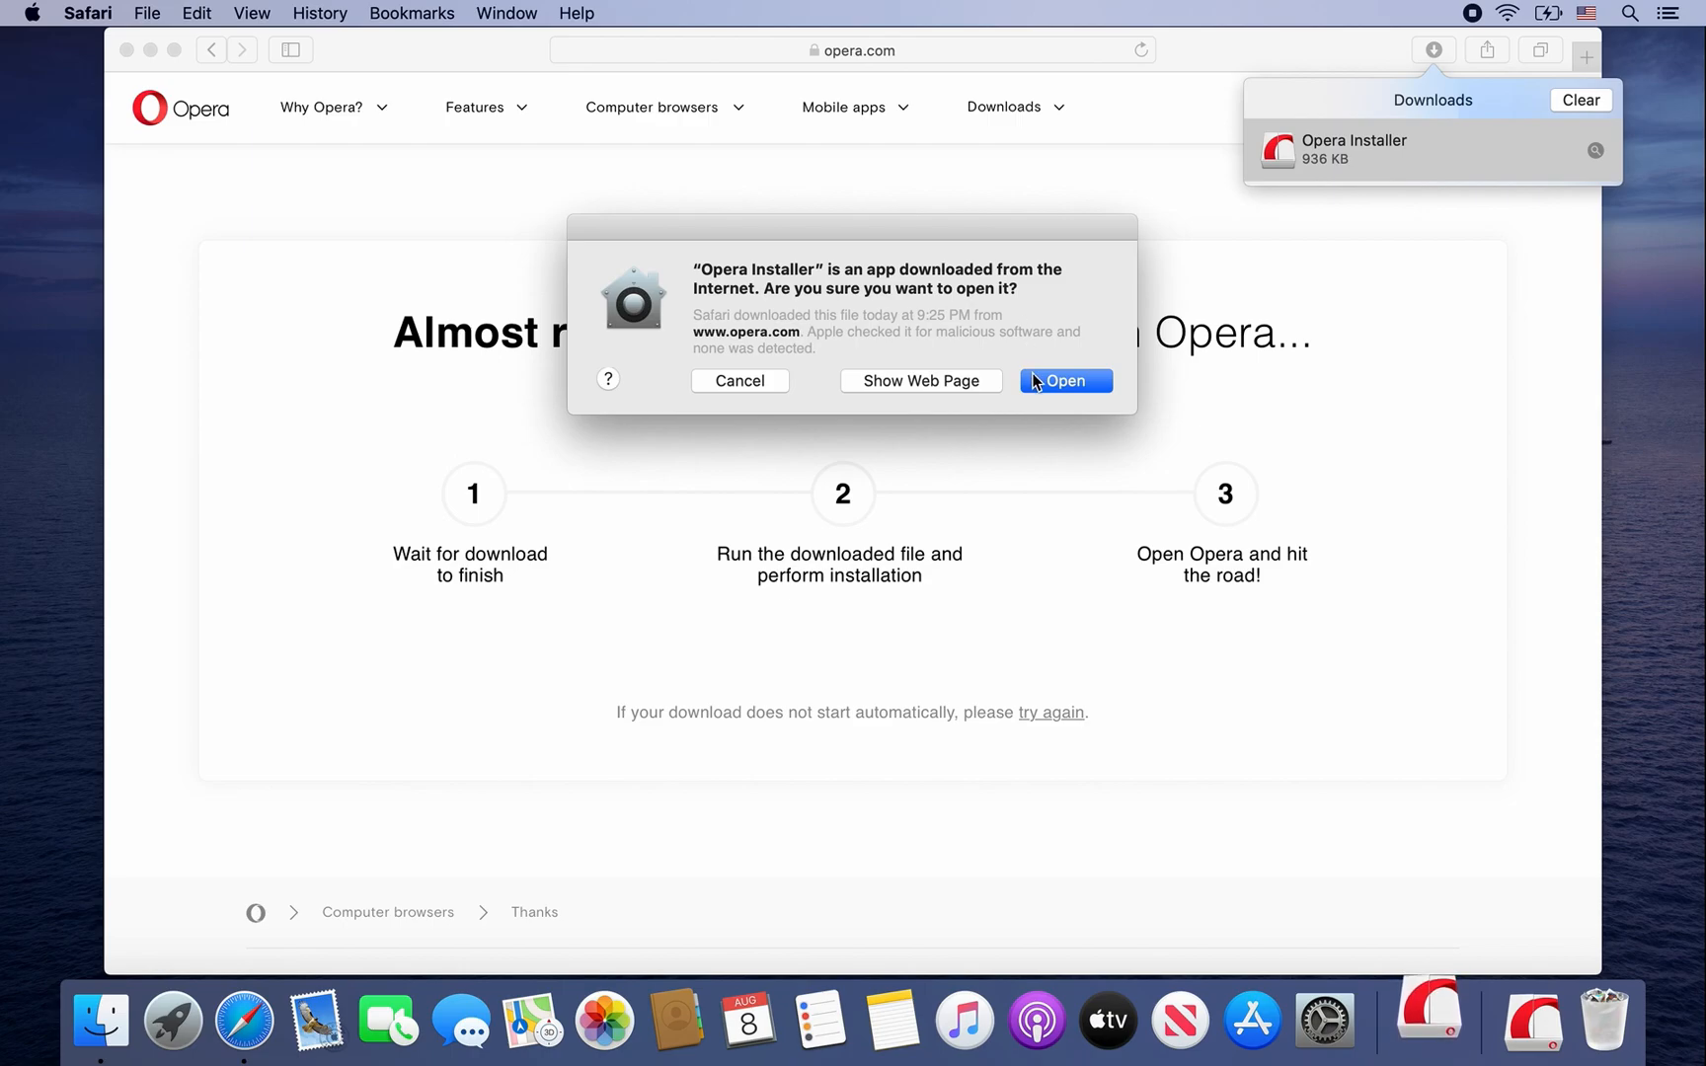
click(1063, 380)
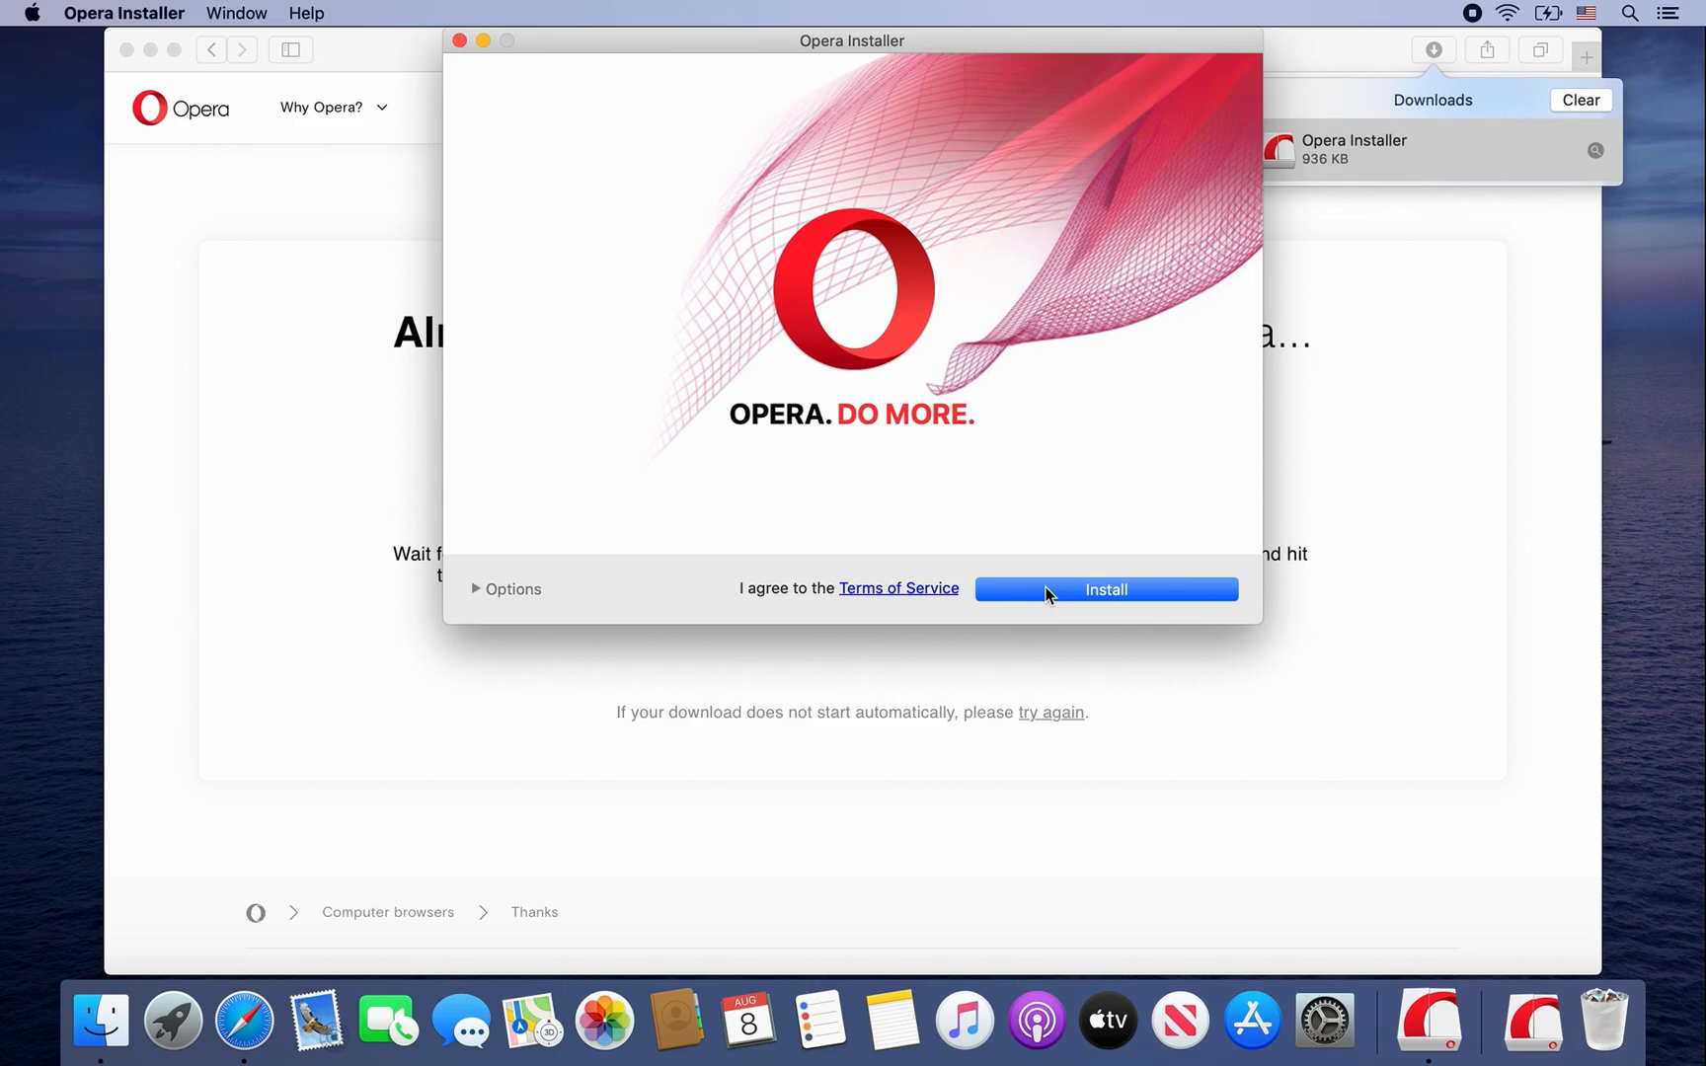
Step: Install Opera from the installer window and let it launch
click(1105, 589)
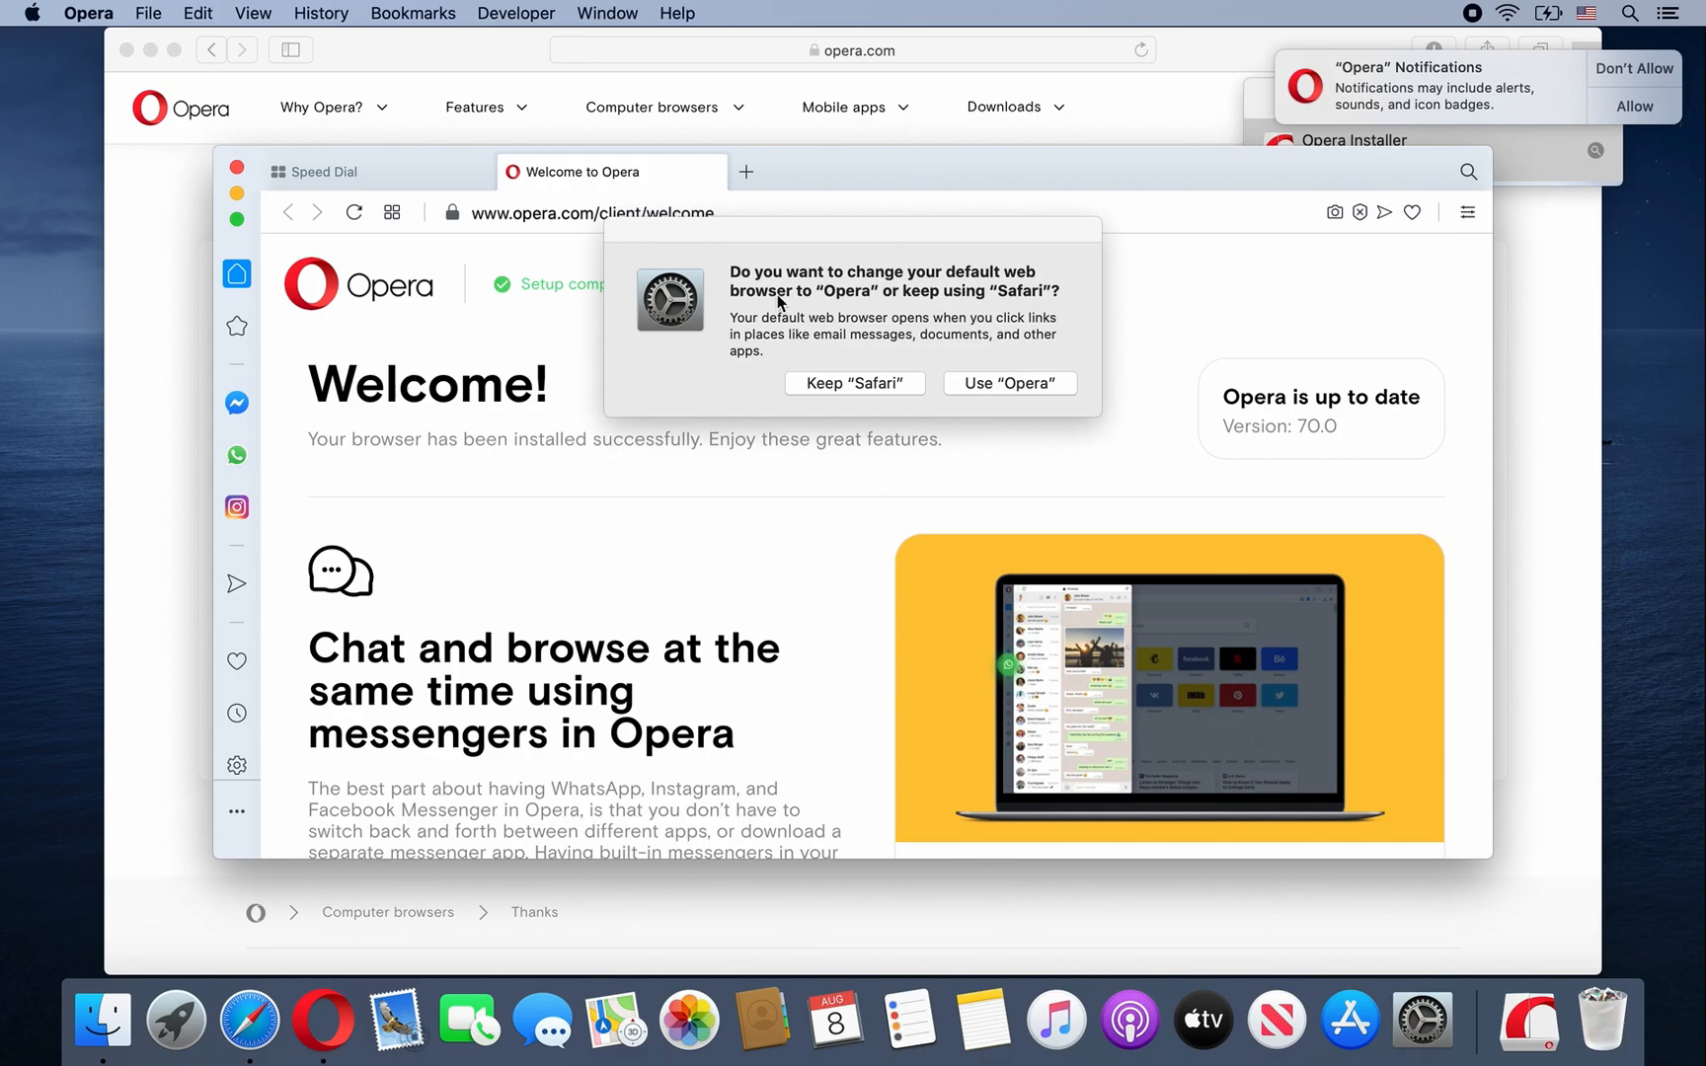
mouse_move(955, 392)
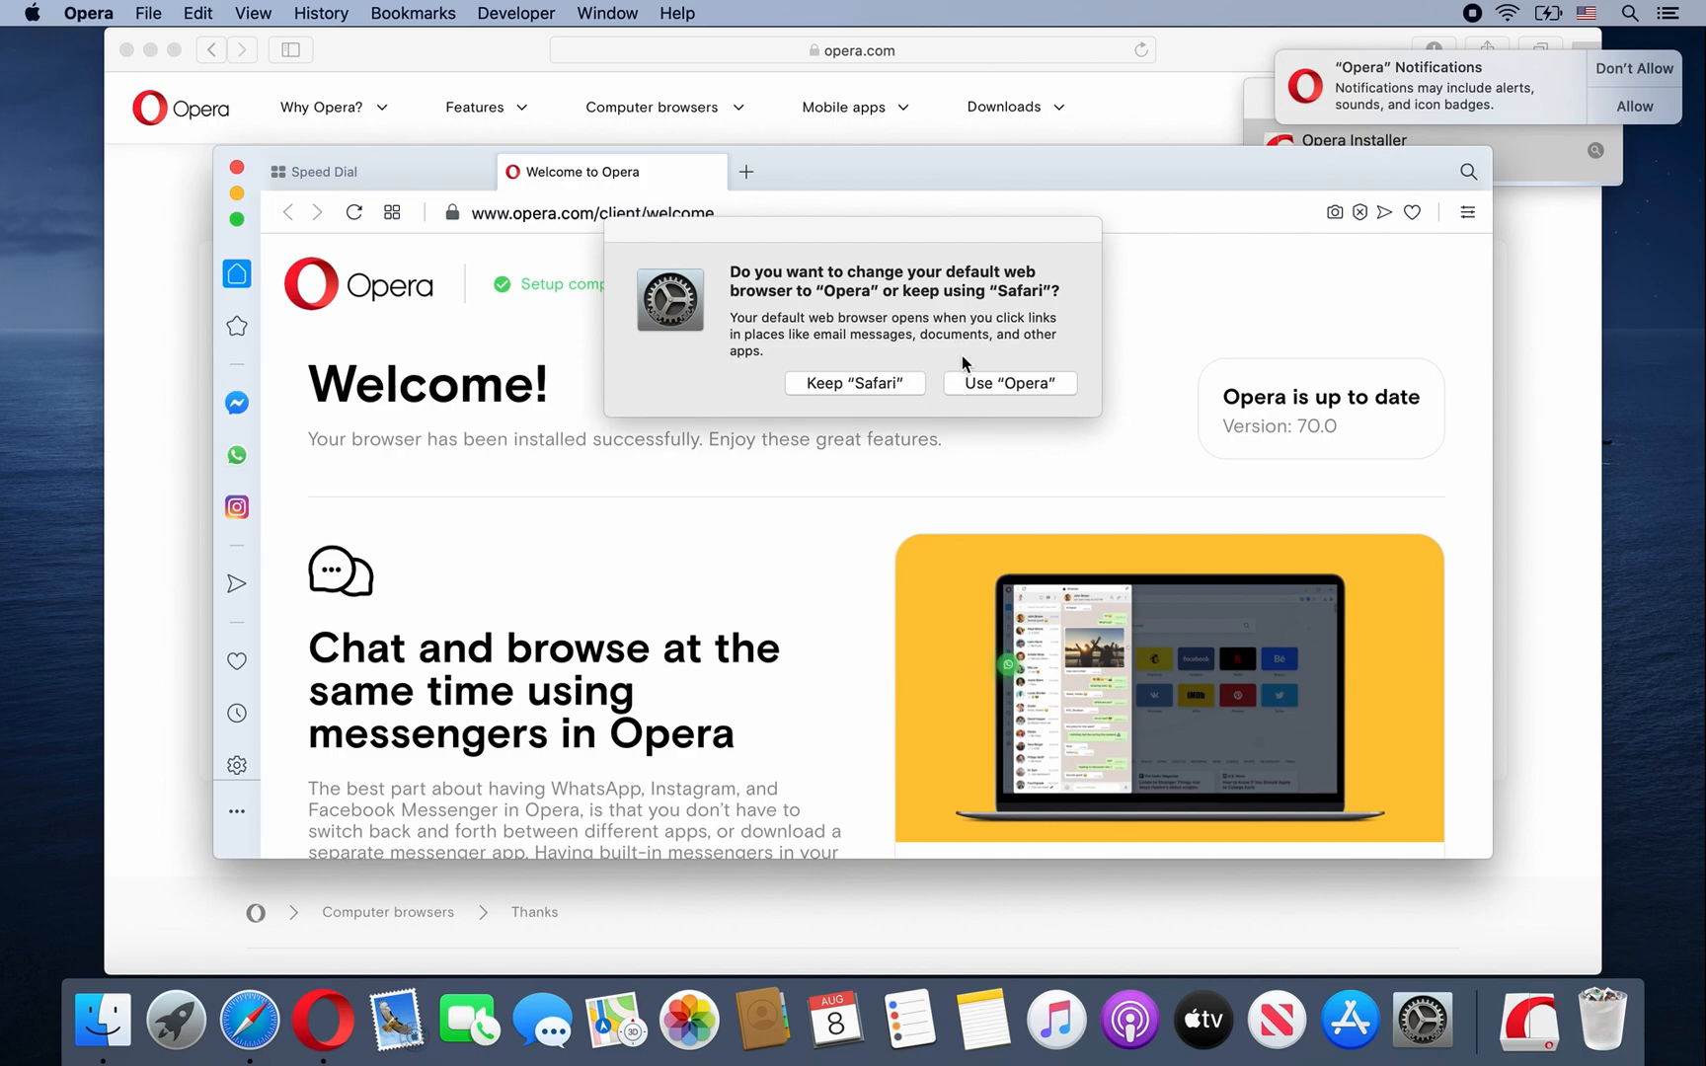
mouse_move(951, 387)
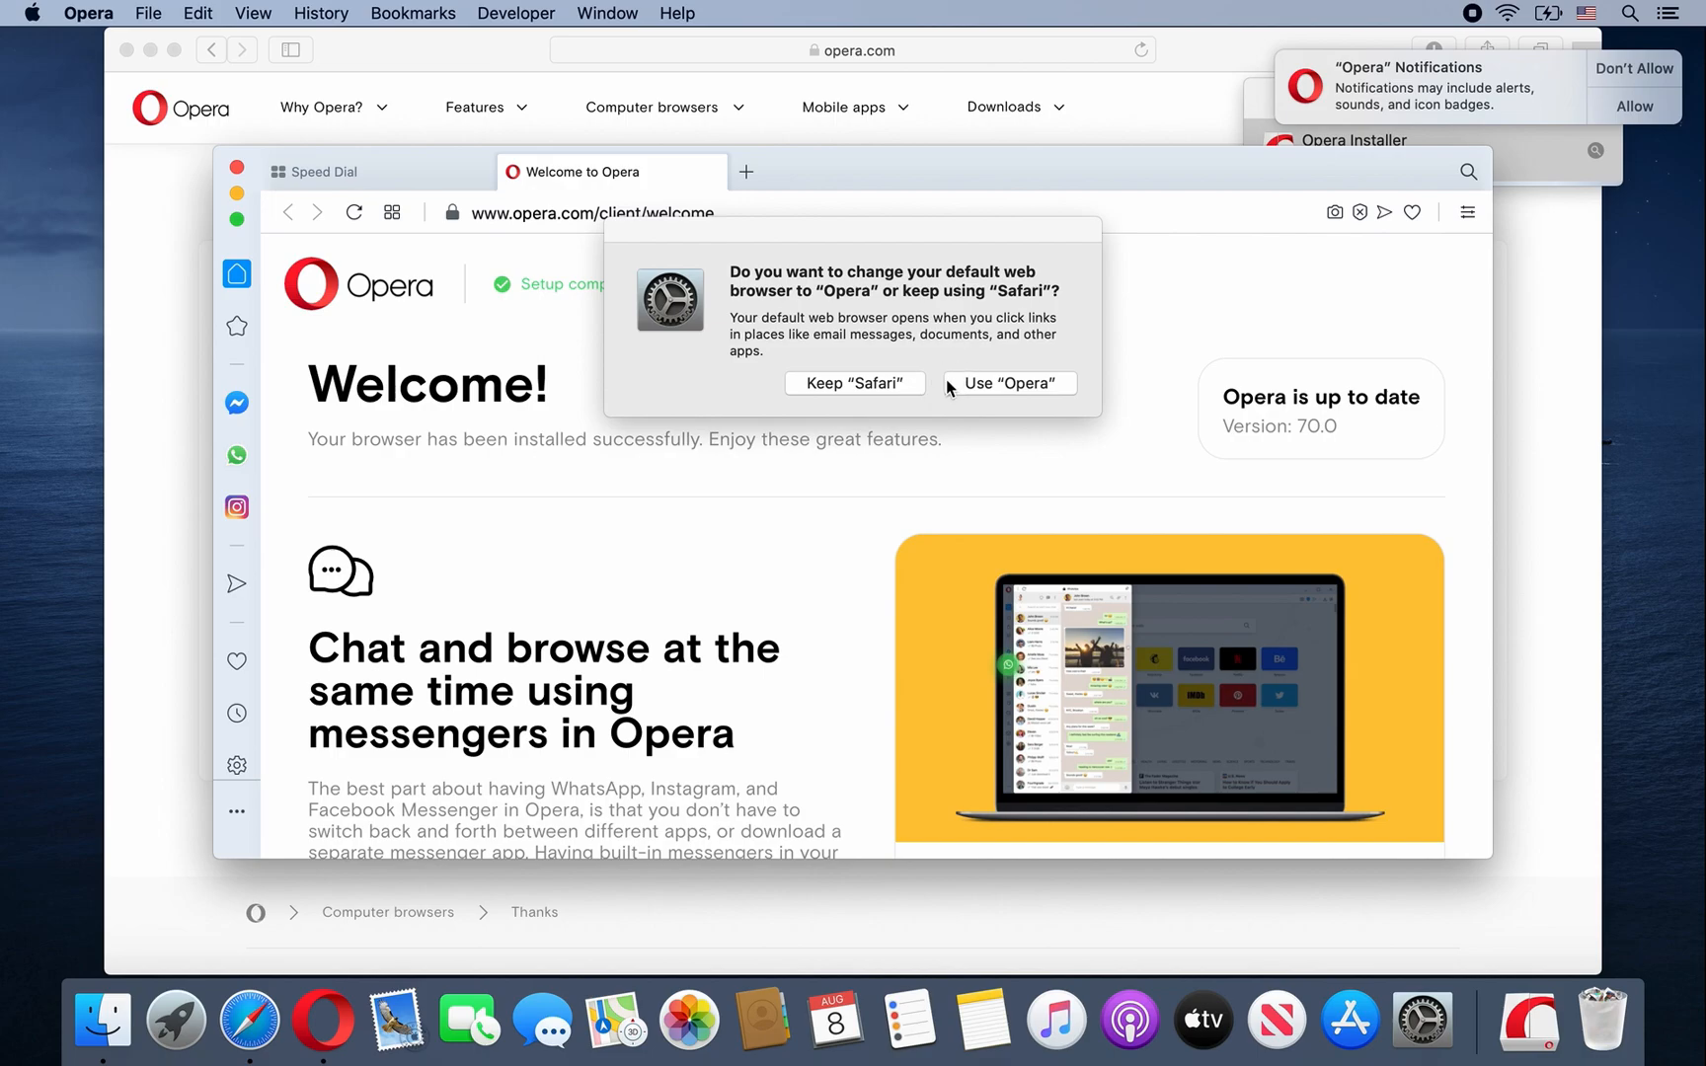
mouse_move(966, 392)
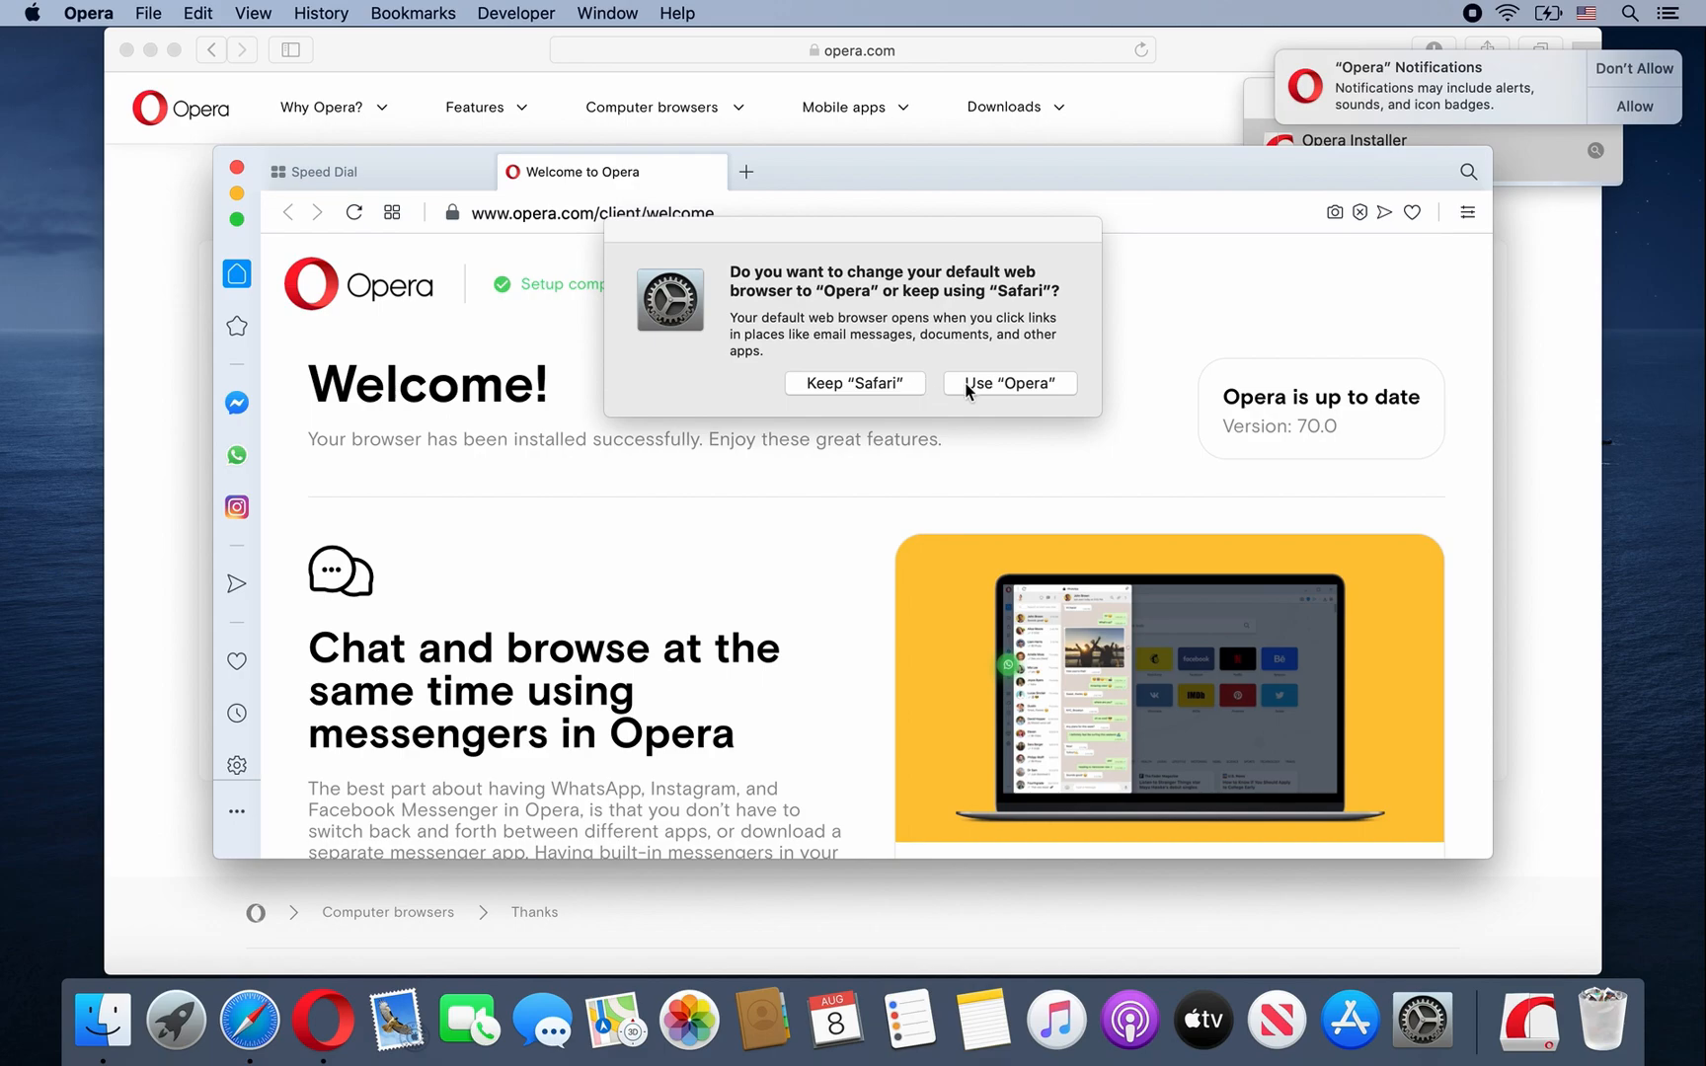
Step: Accept the prompt to use Opera as the default browser
click(1009, 383)
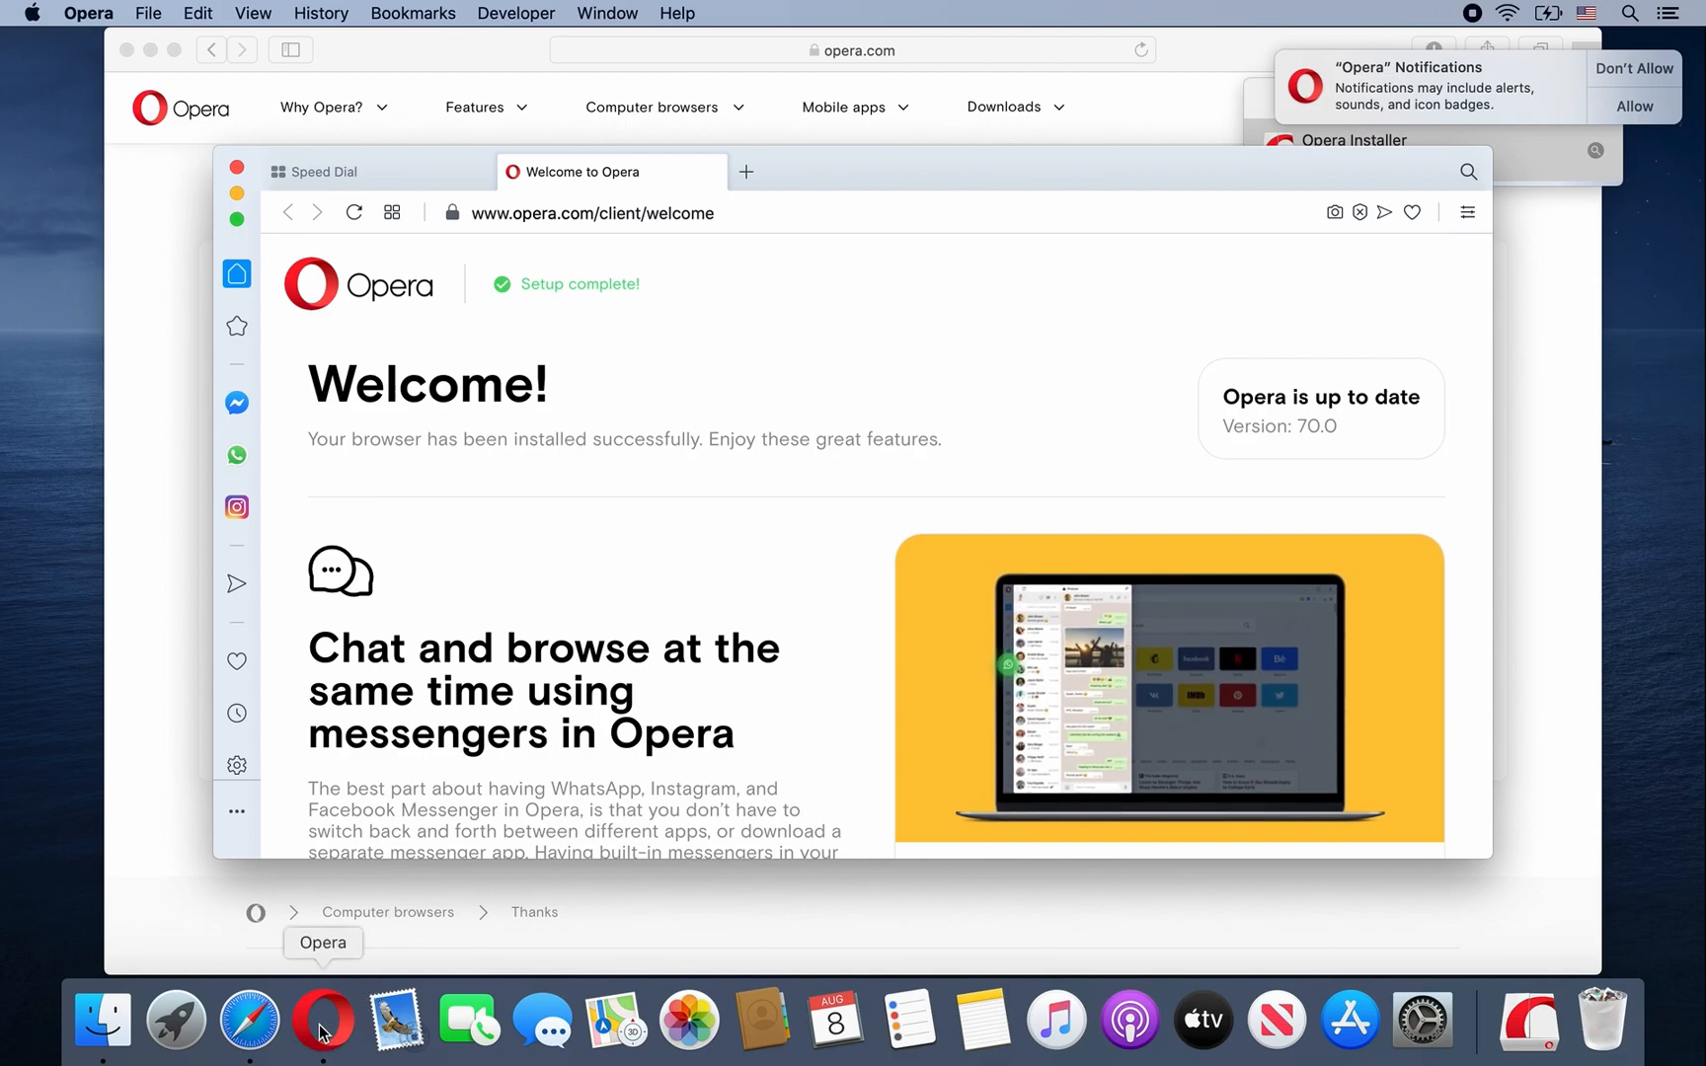
right_click(320, 1021)
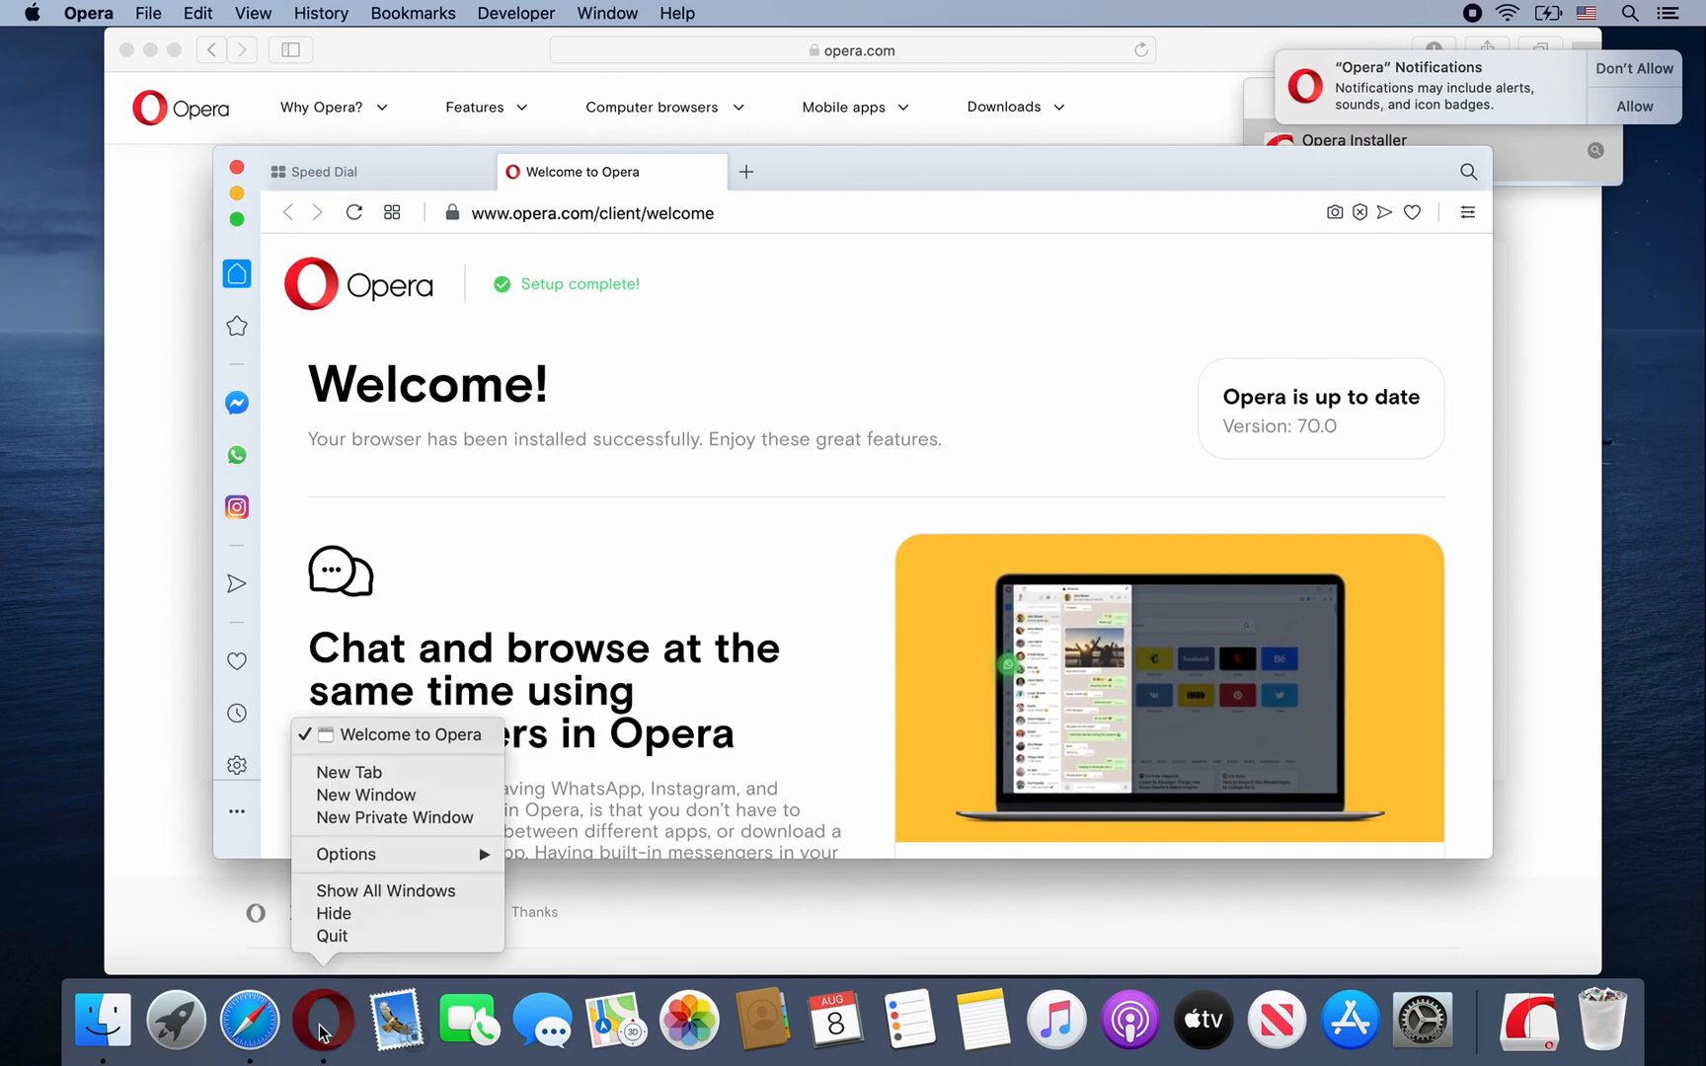
mouse_move(345, 854)
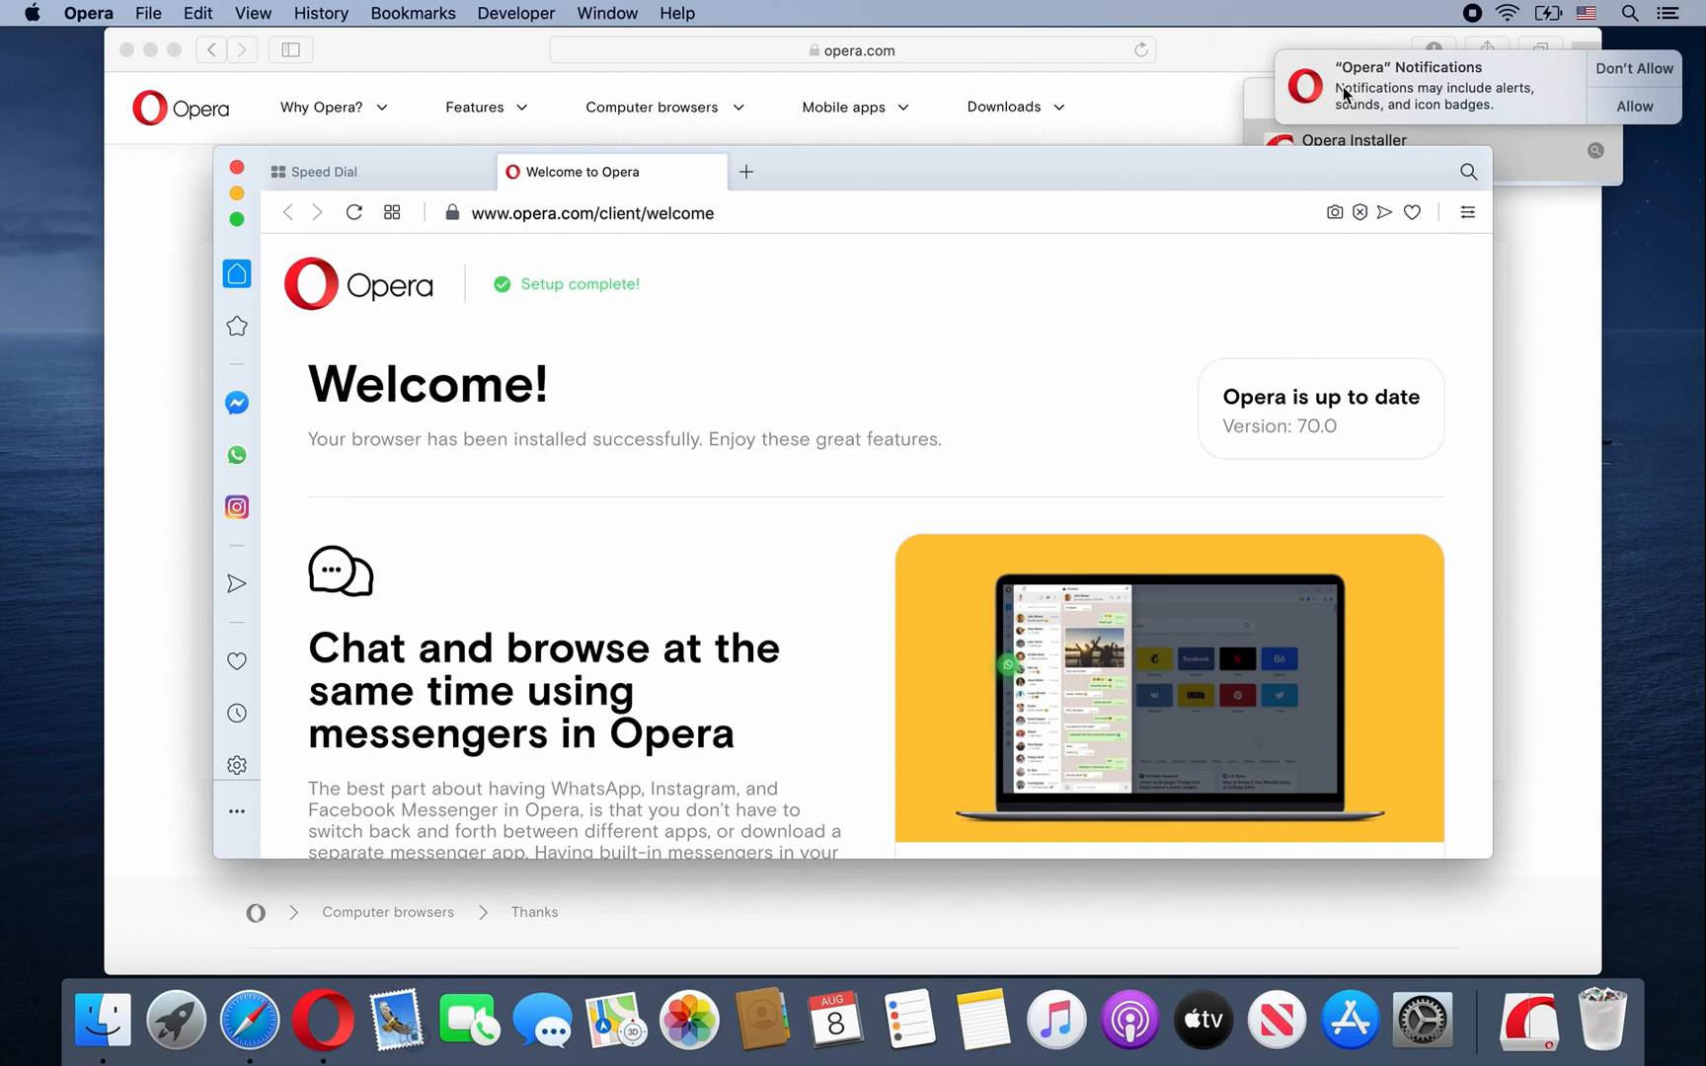
mouse_move(1497, 88)
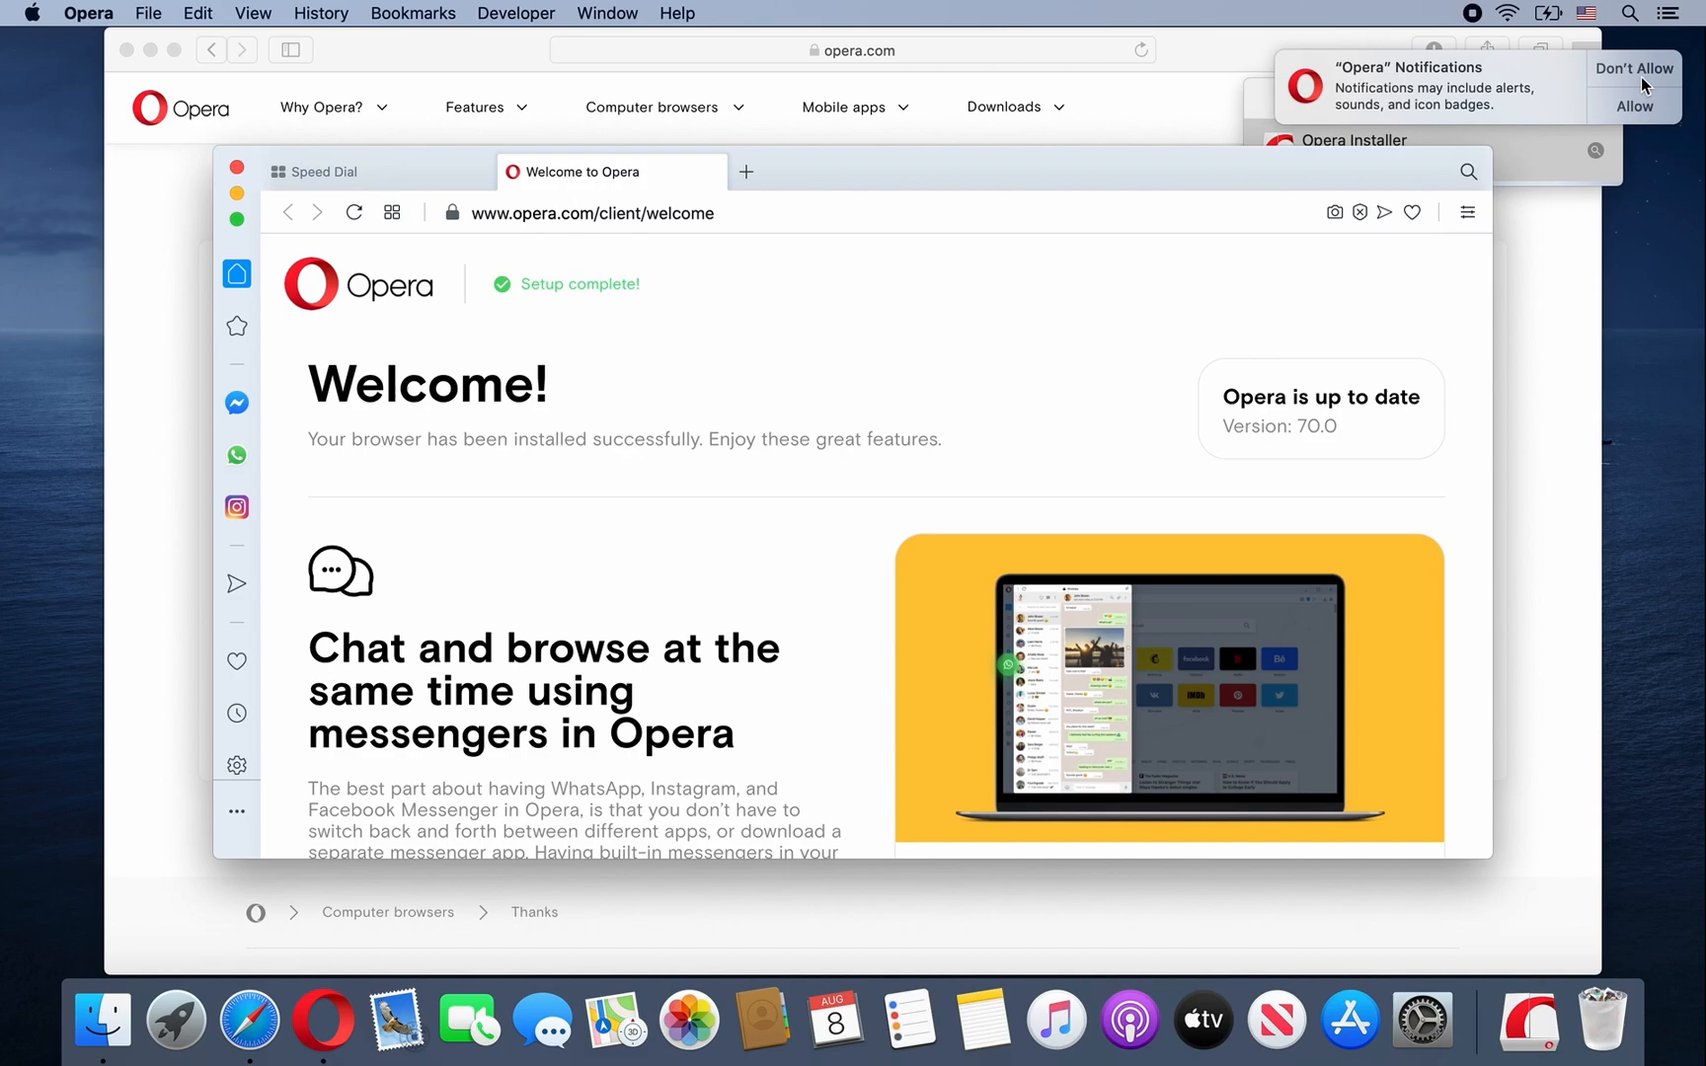
mouse_move(1622, 82)
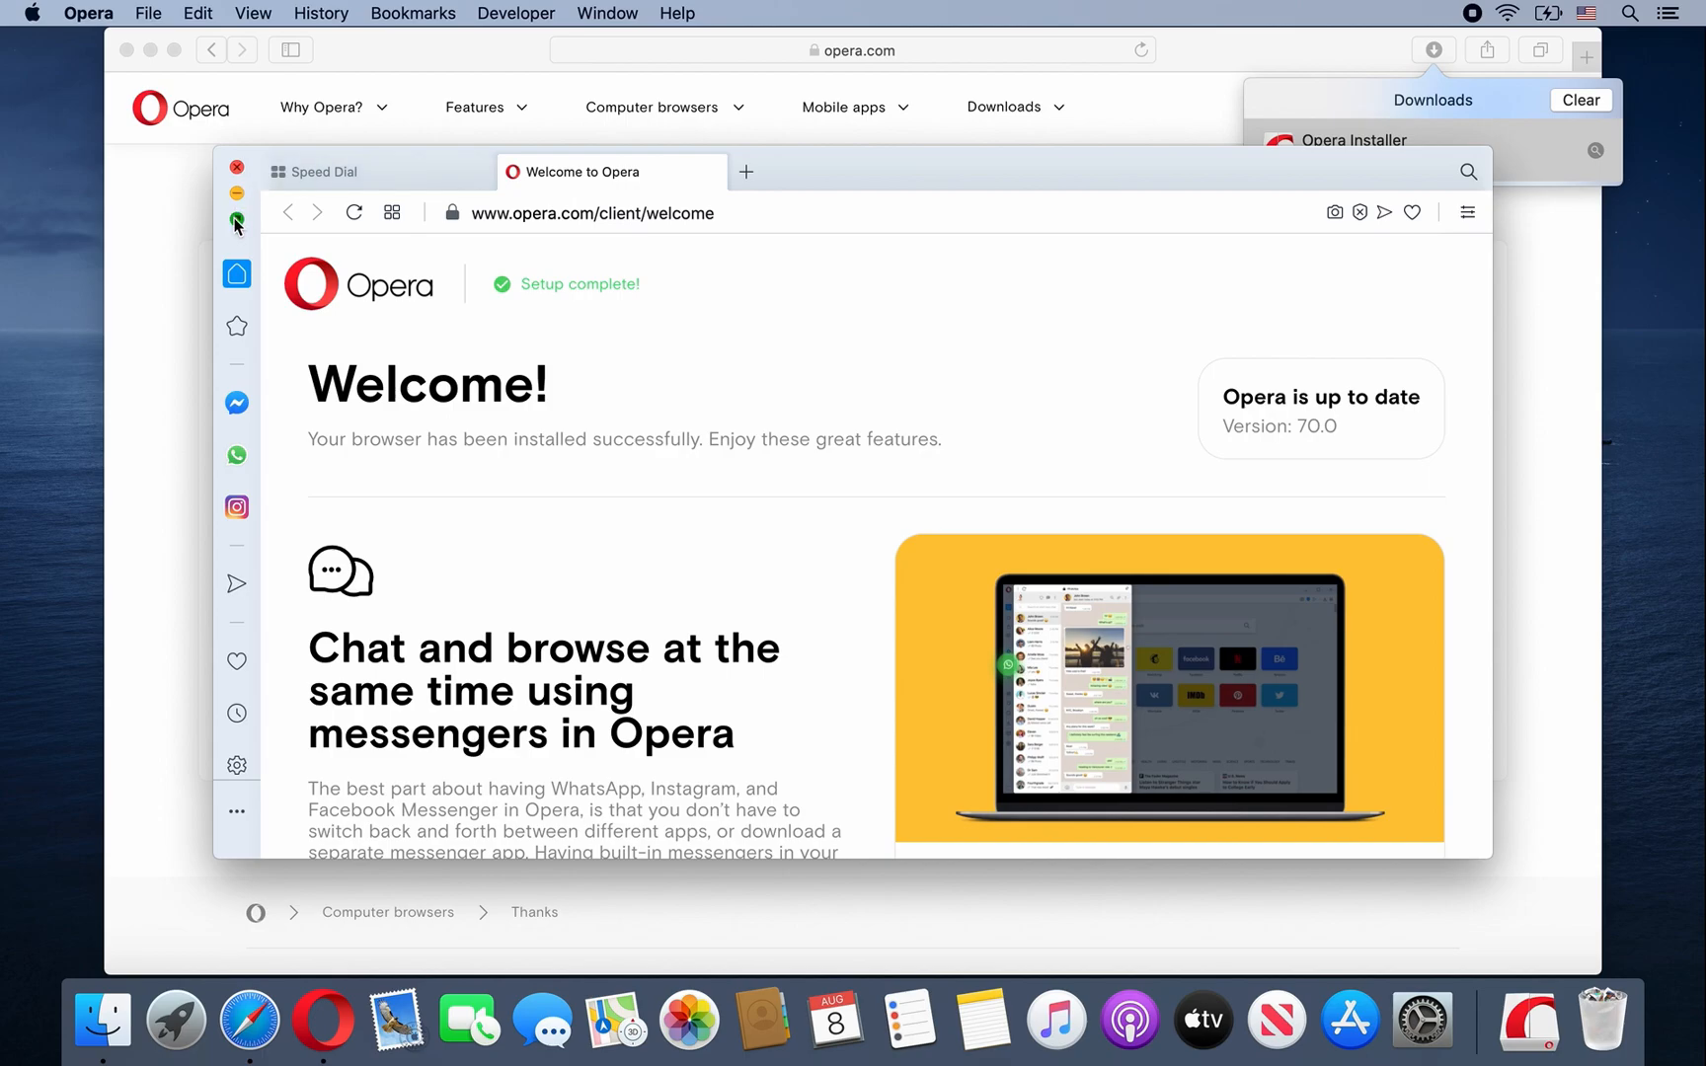
Step: Make the Opera Welcome window go full screen
click(237, 224)
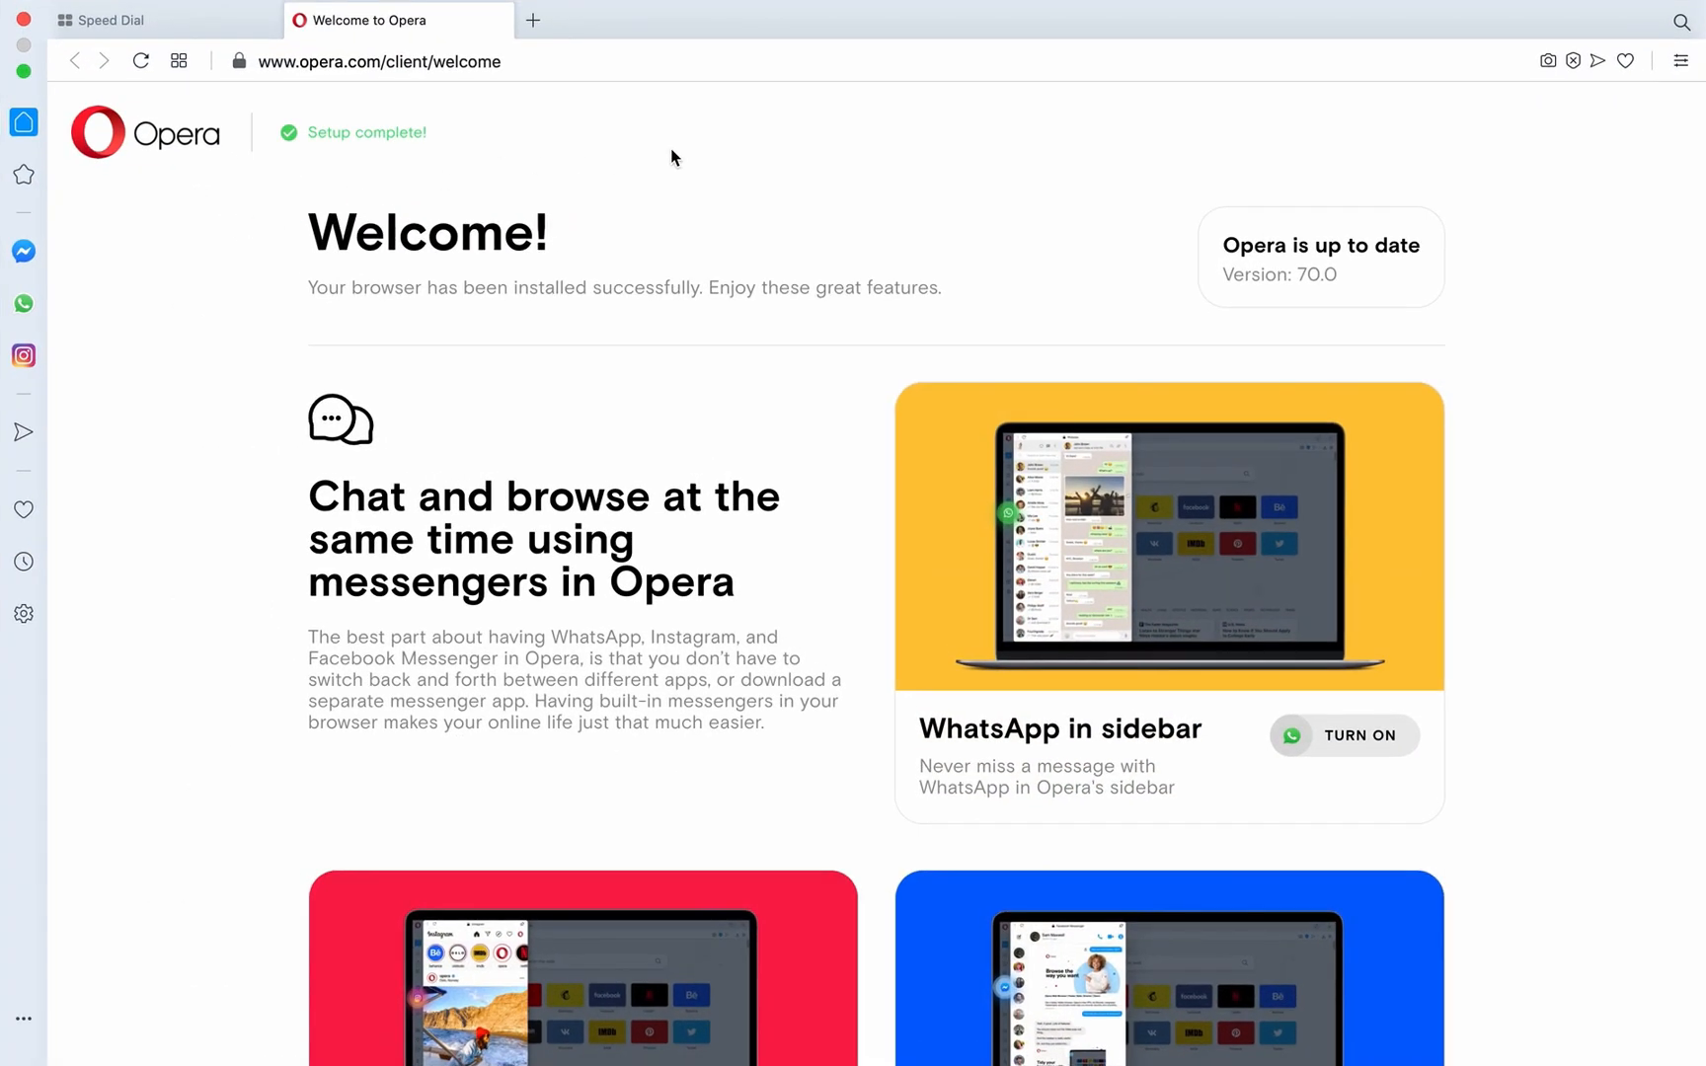